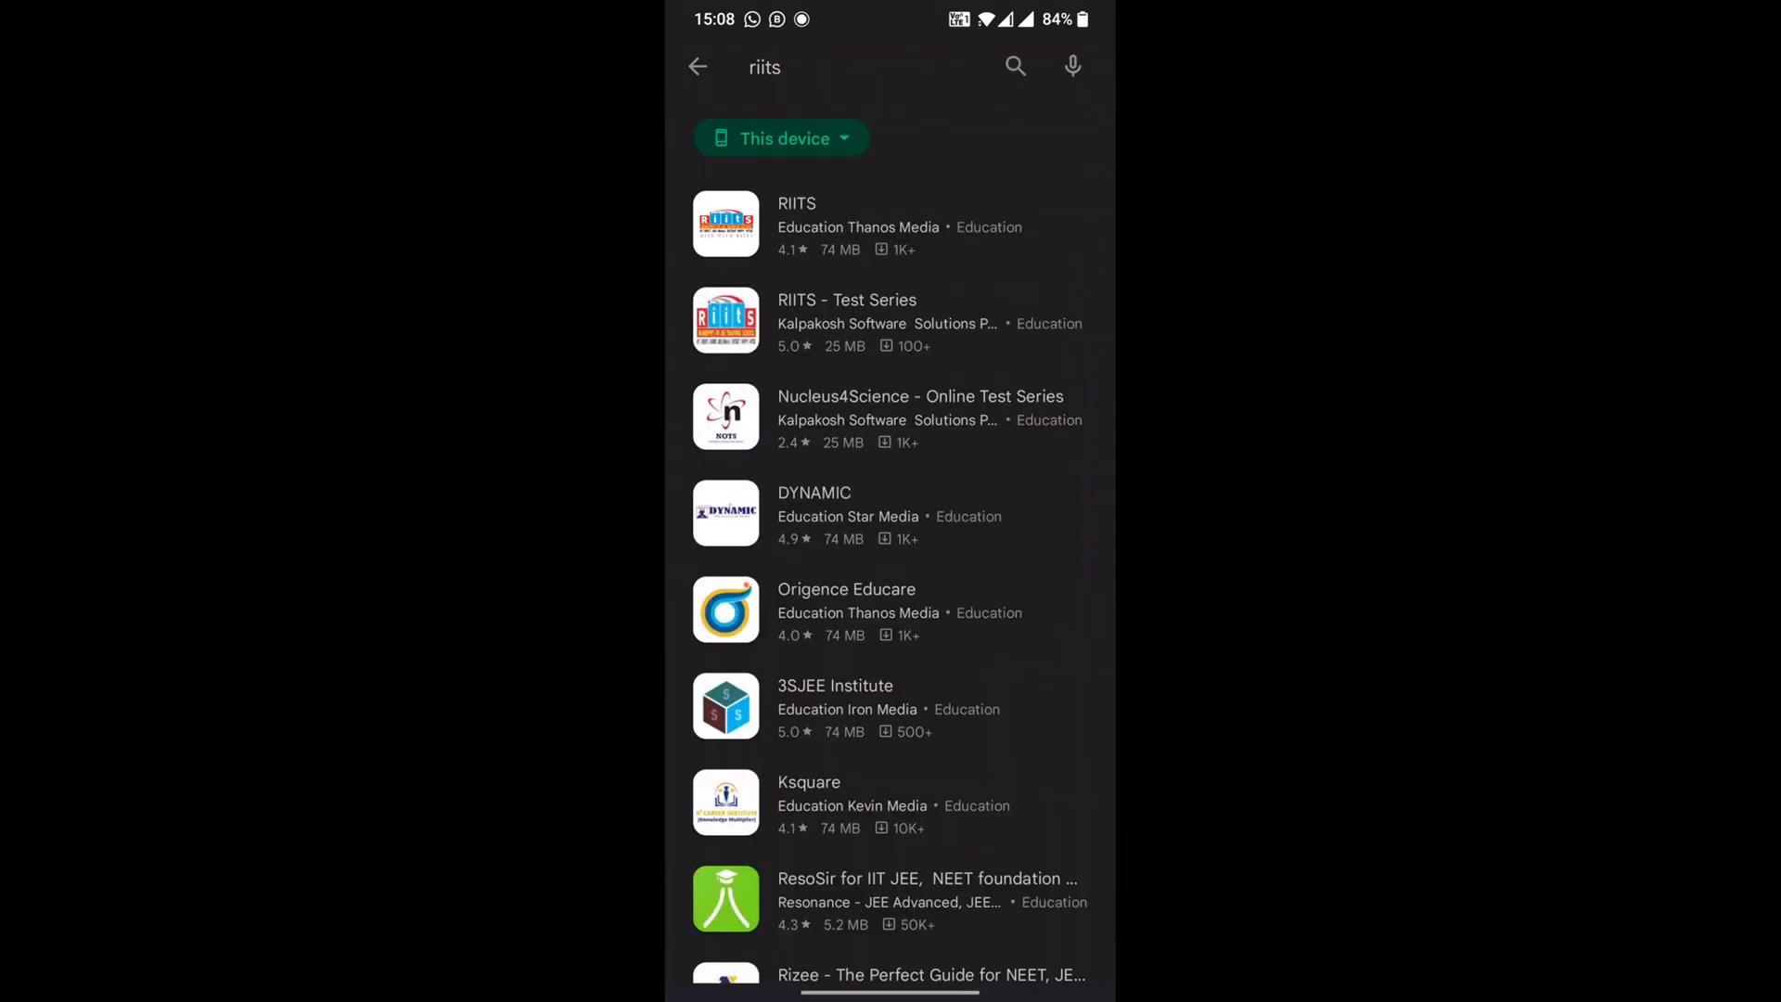
- Open the RIITS listing by Education Thanos Media and install the app
click(796, 225)
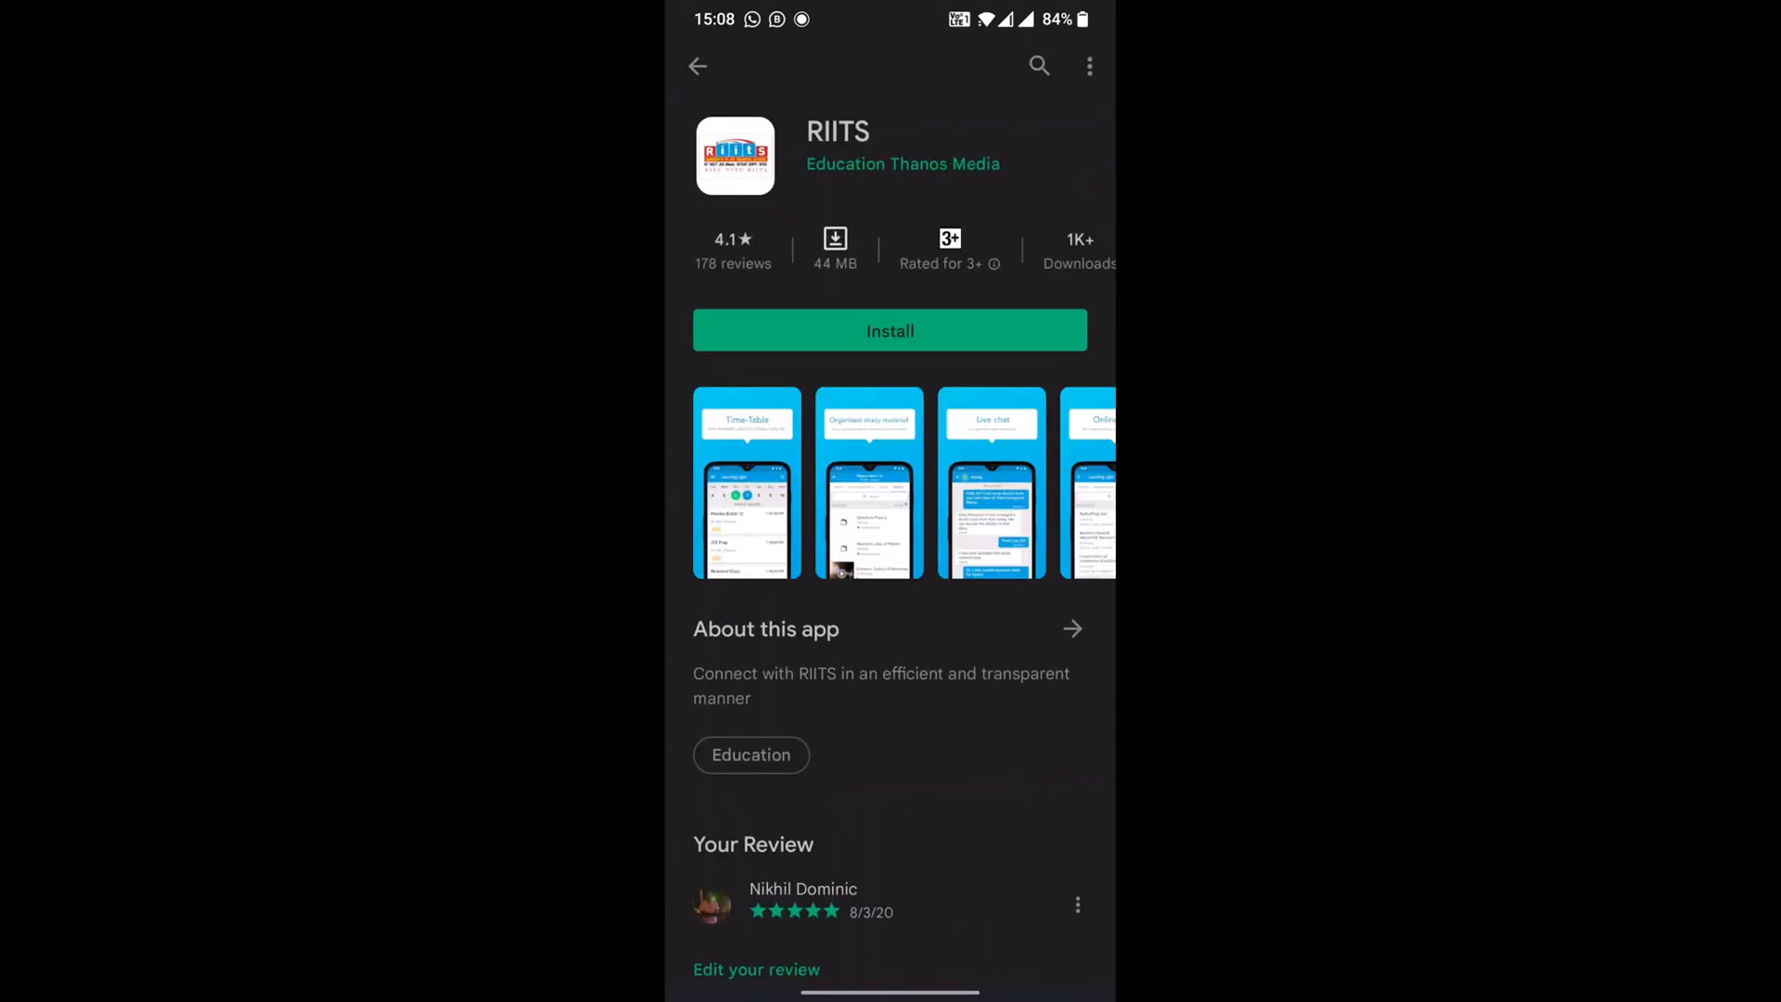
click(890, 330)
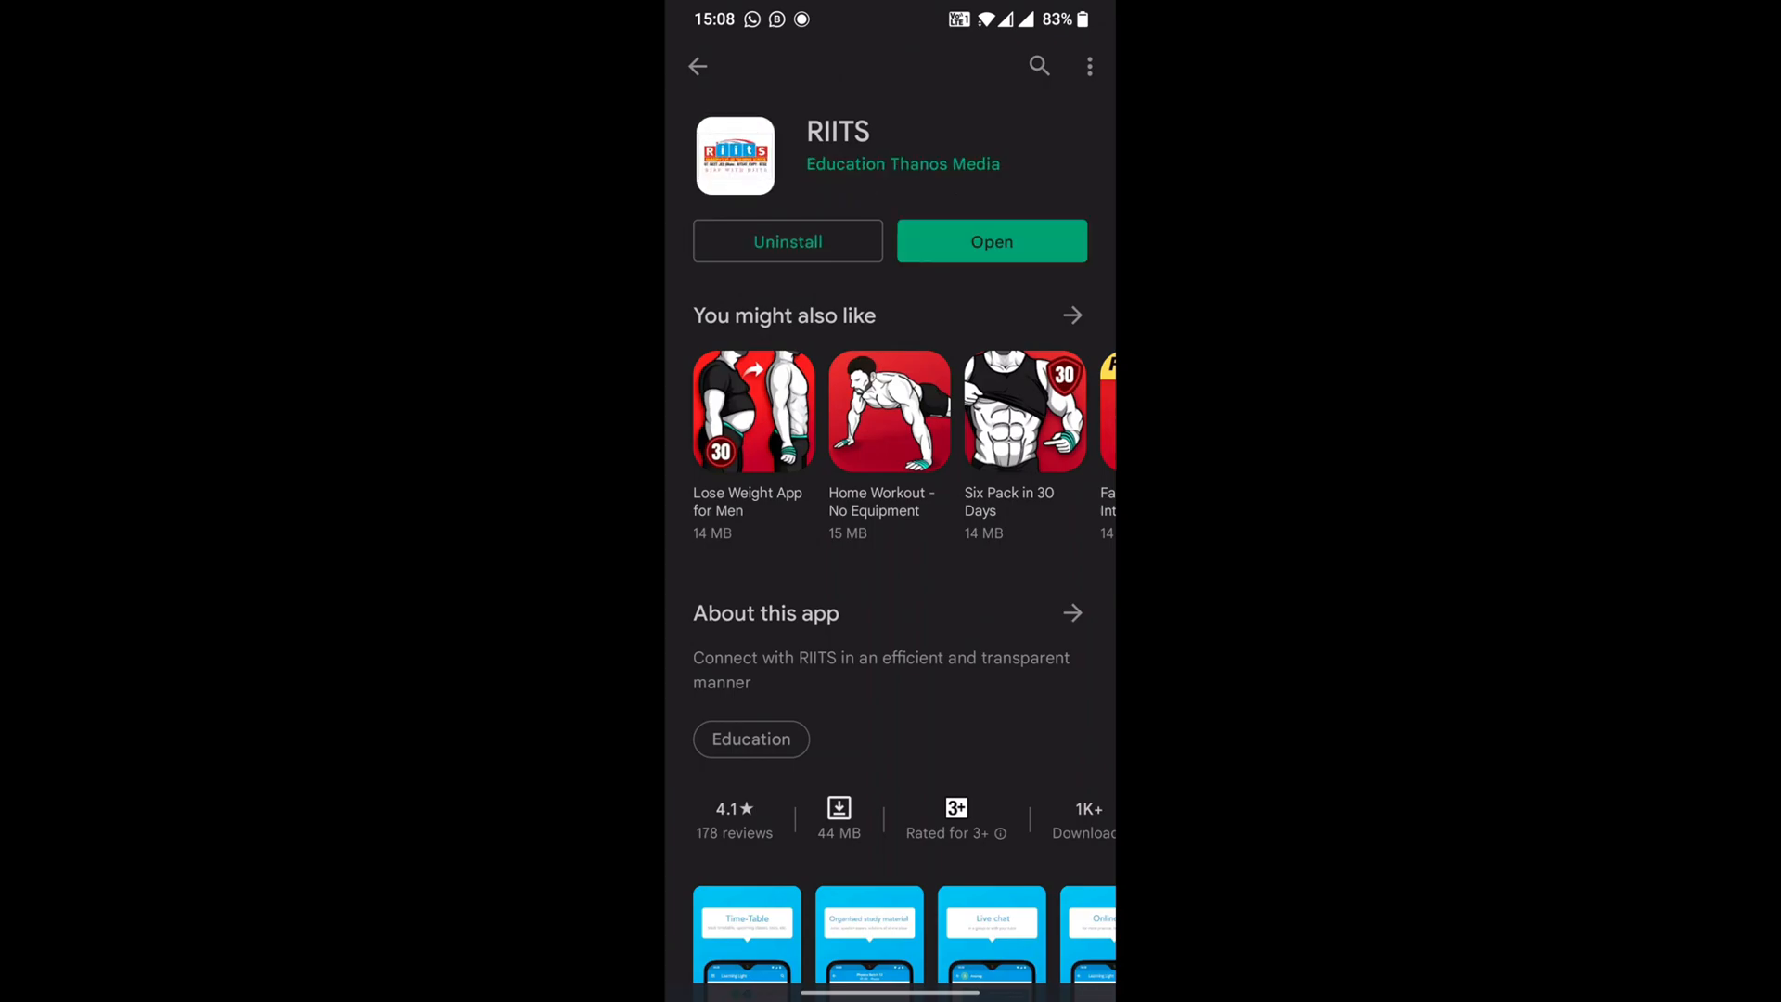
- Launch RIITS, choose None of the Above, and submit a manually entered mobile number
click(990, 241)
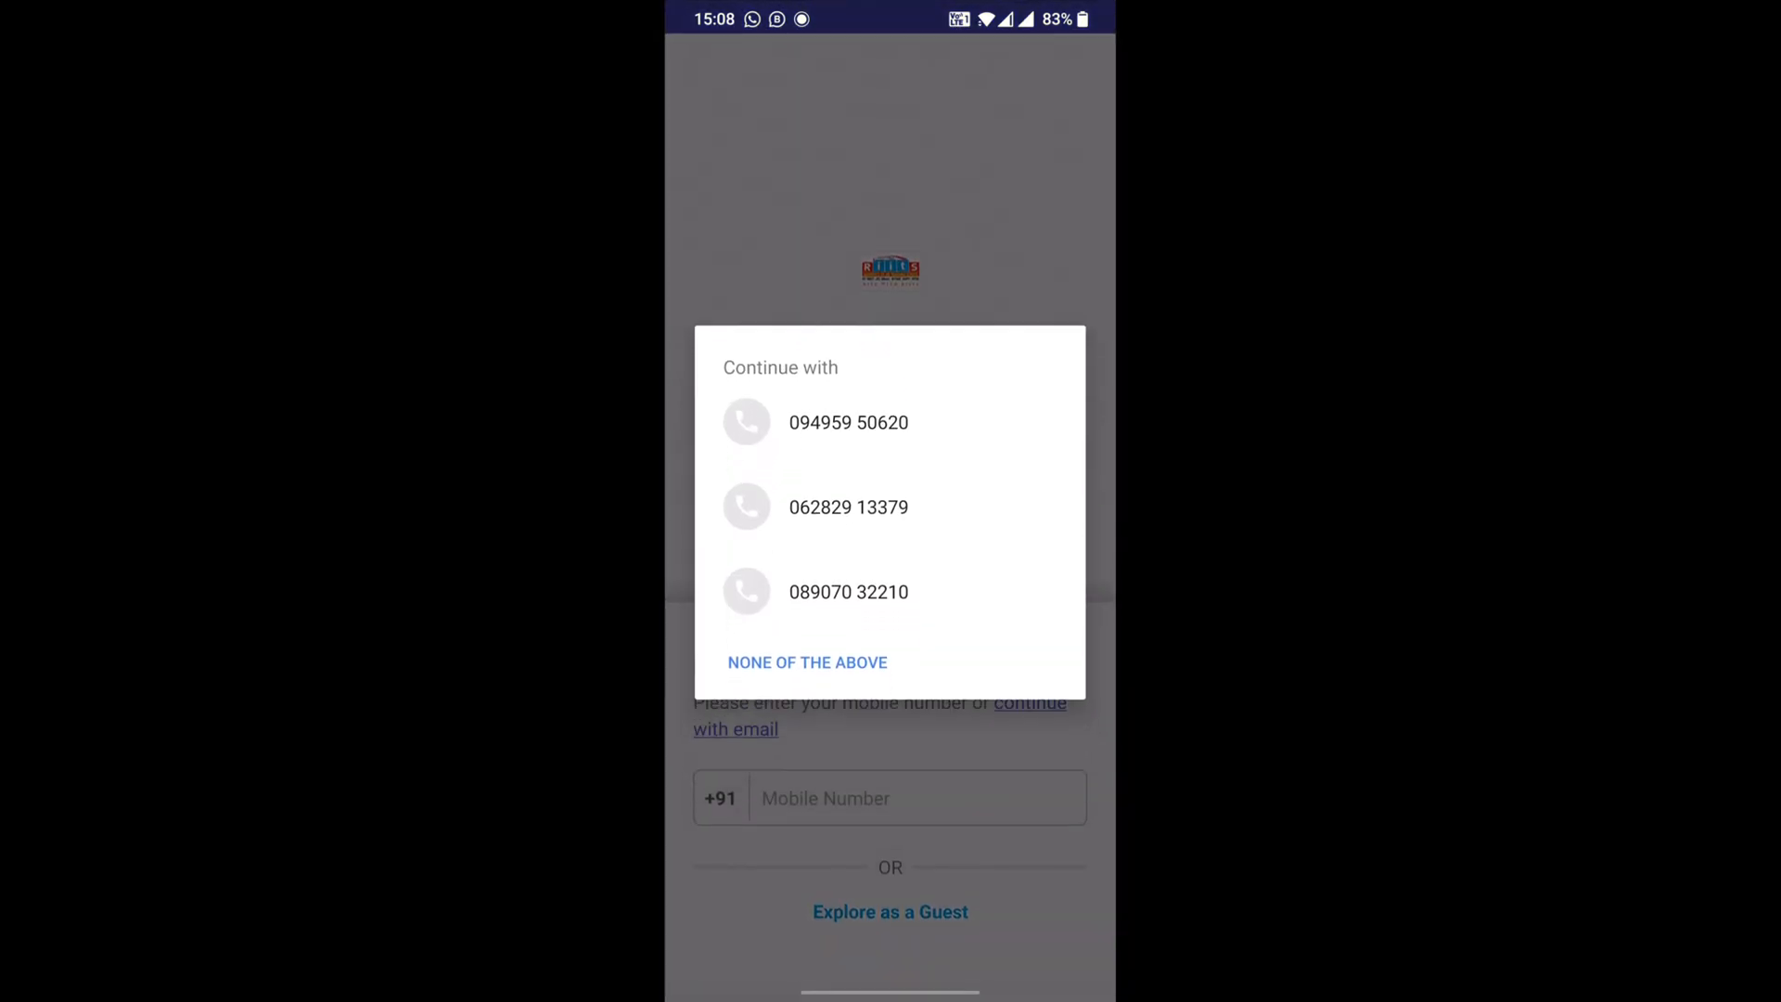
click(806, 662)
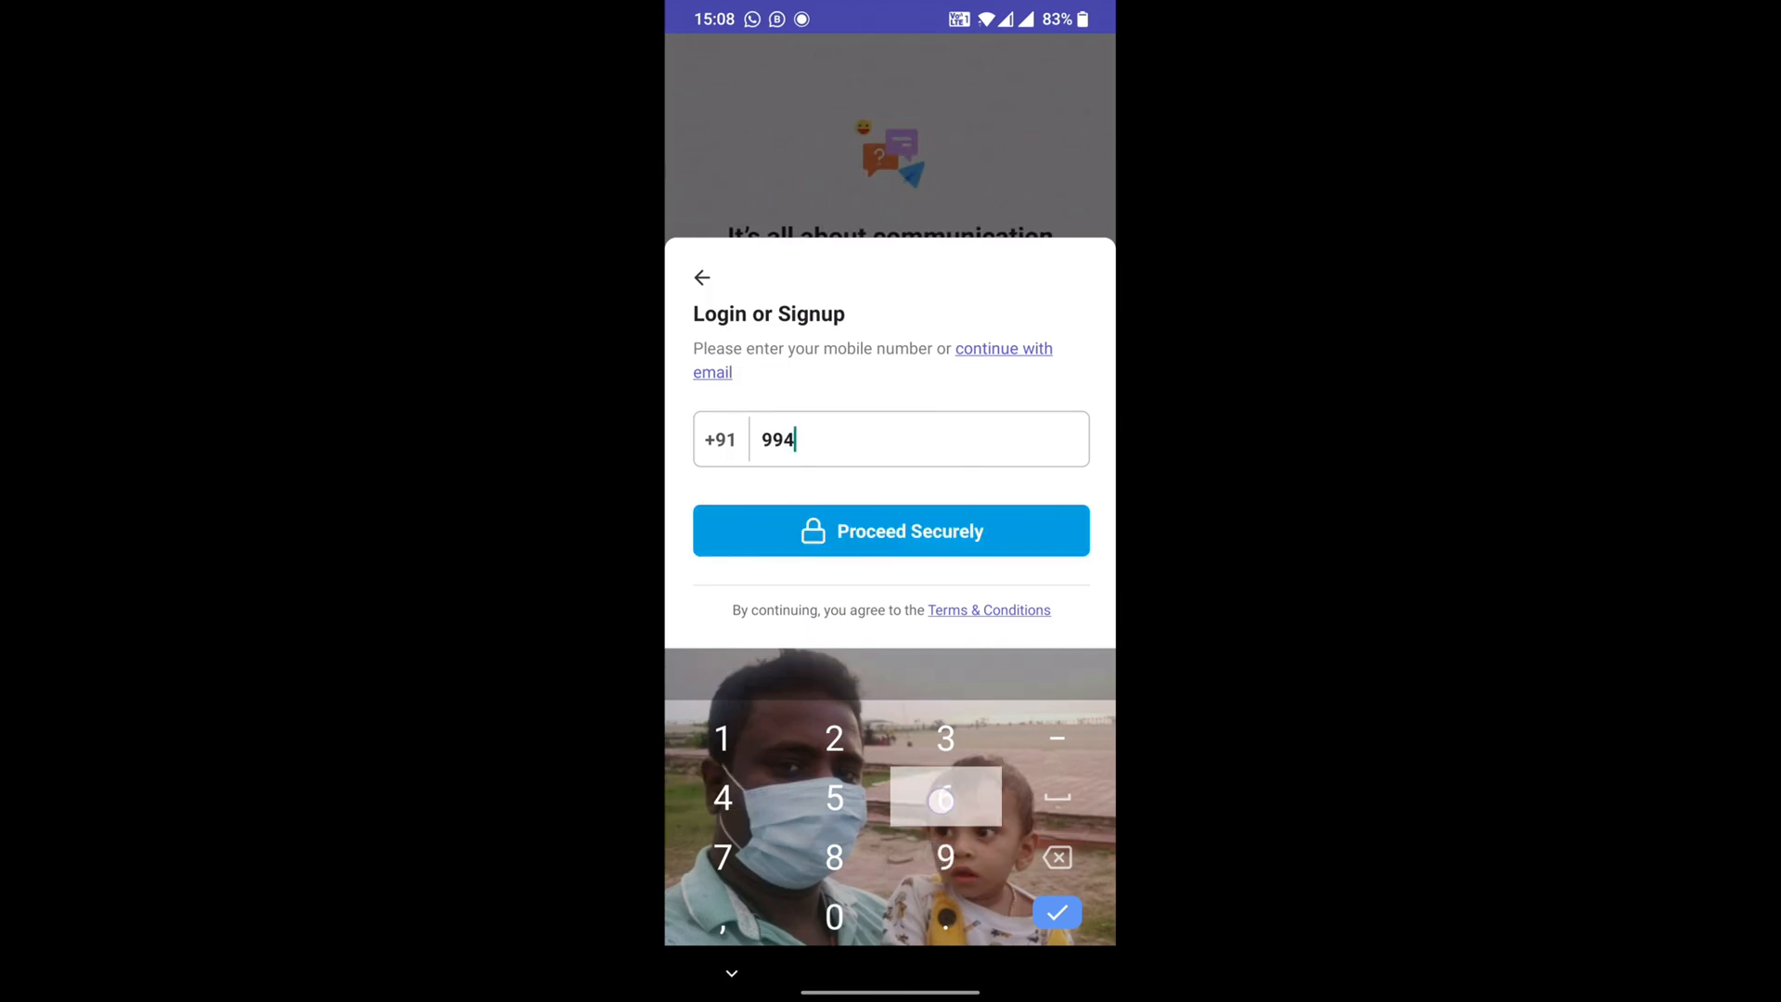
click(946, 799)
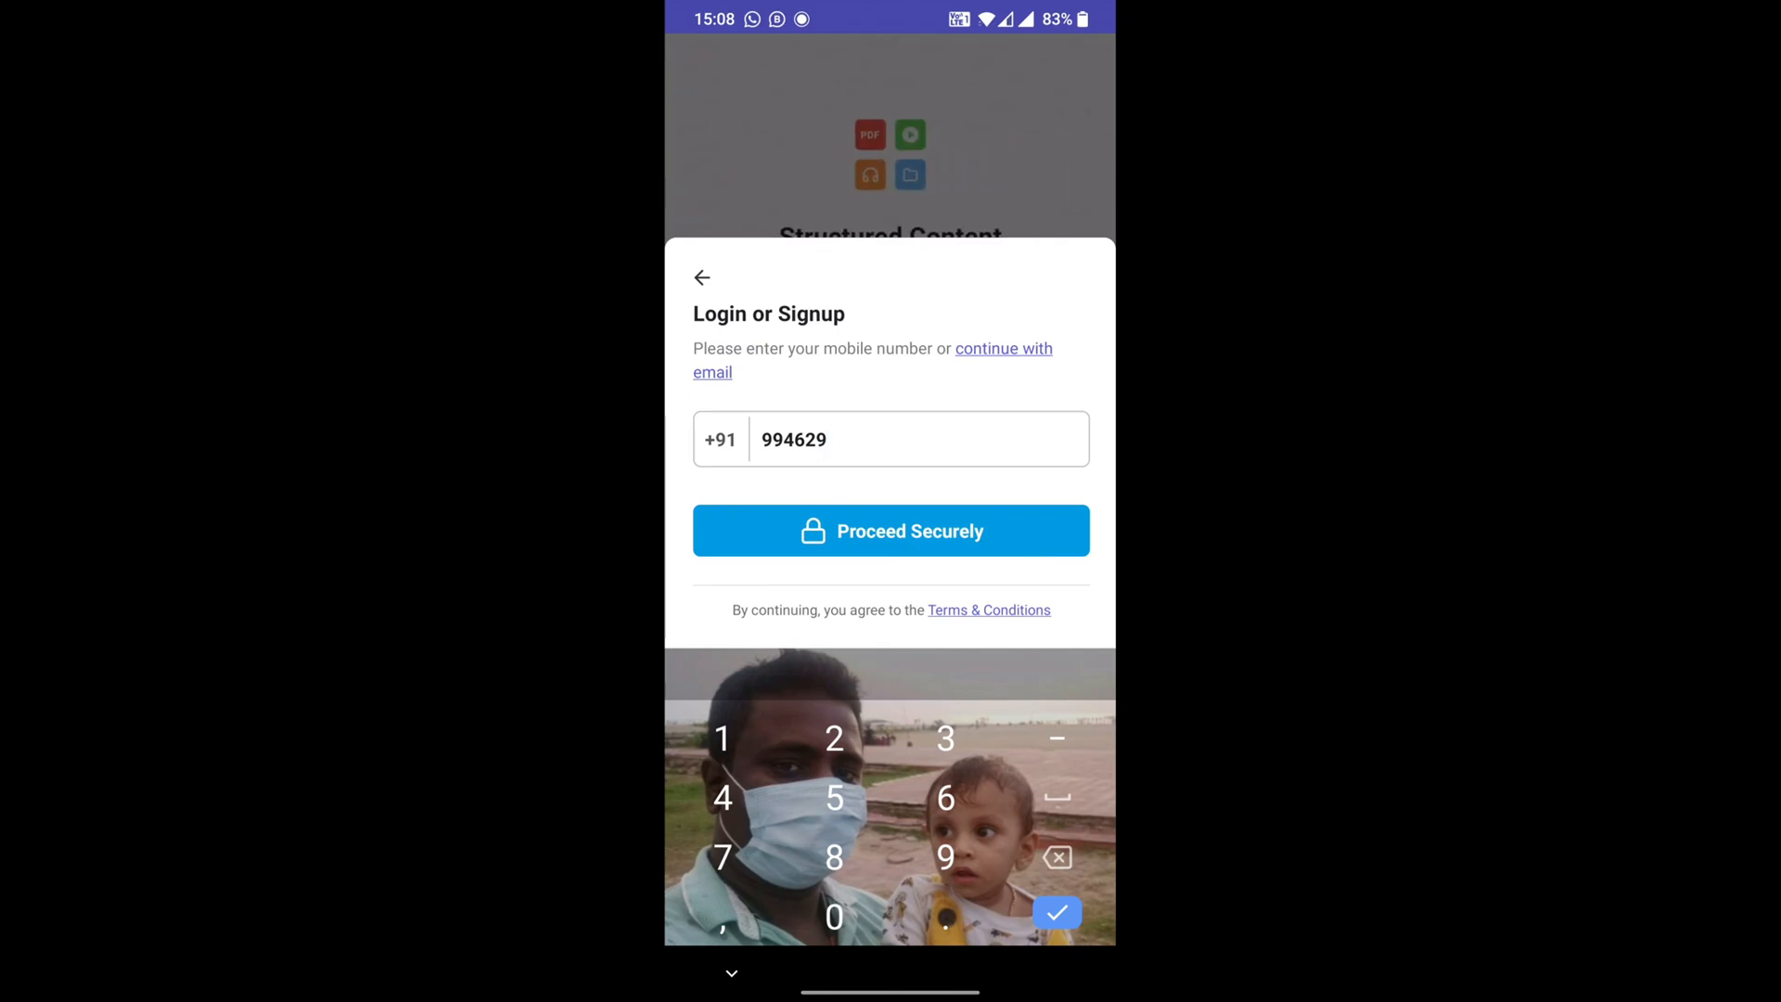
click(1057, 857)
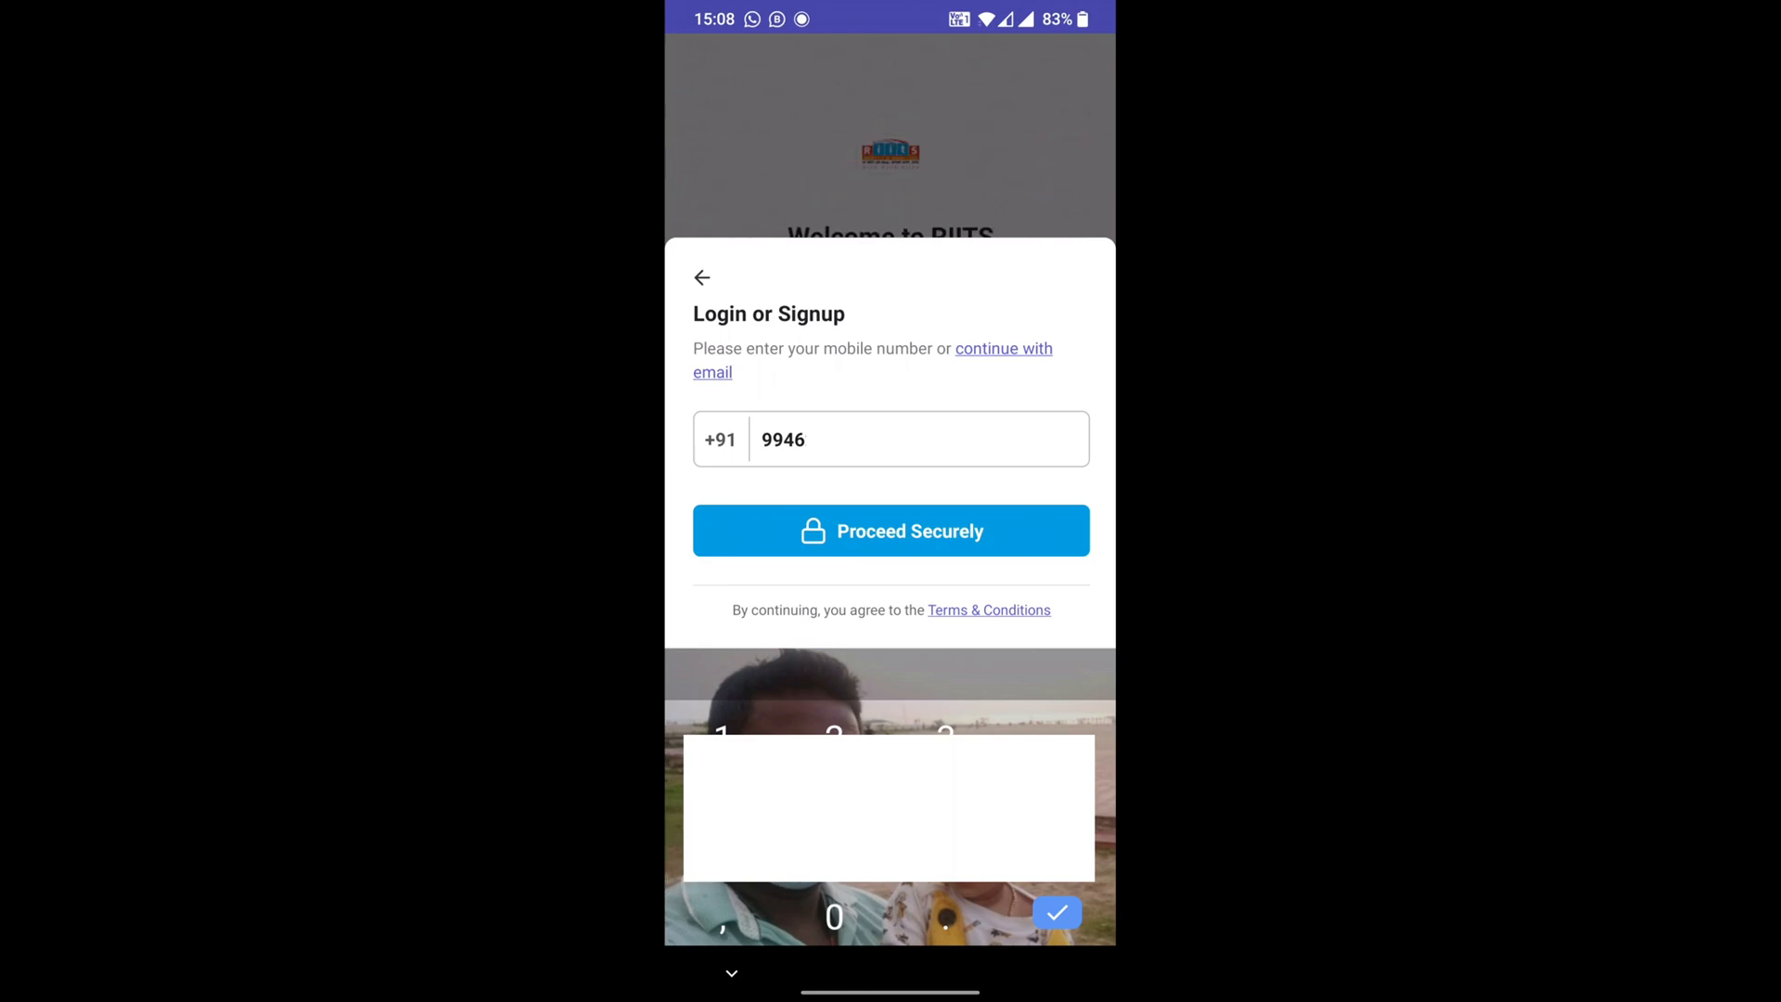
click(891, 530)
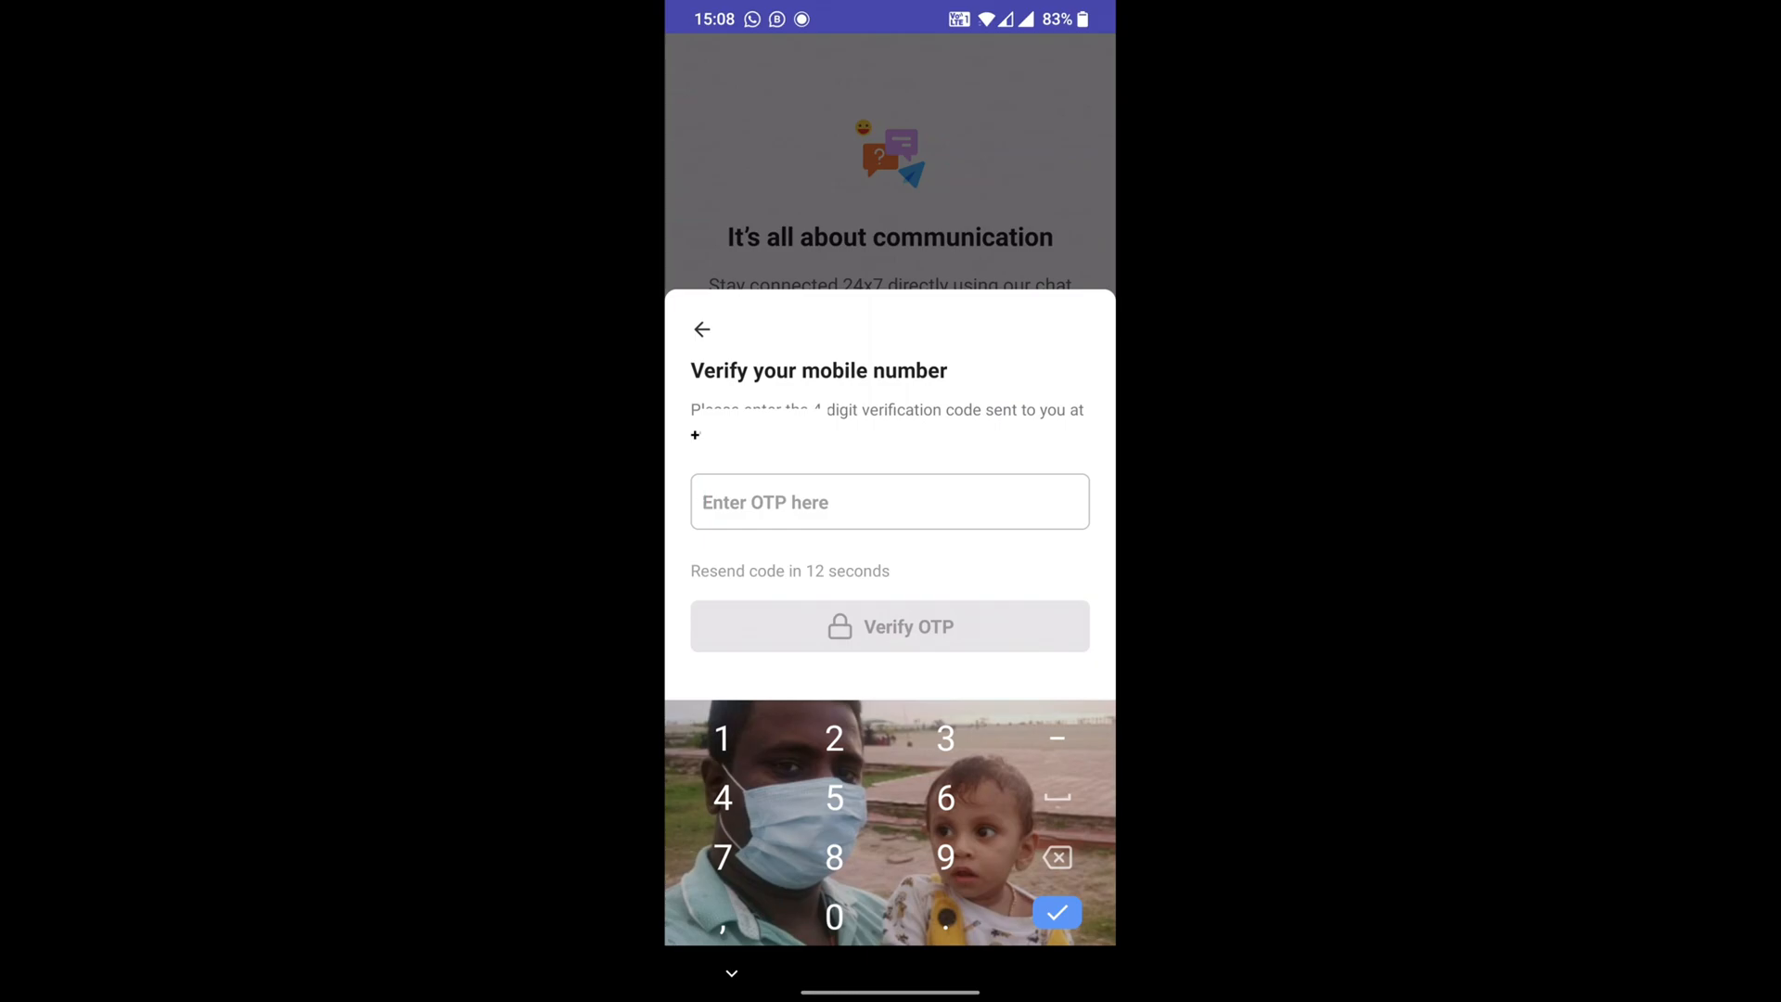
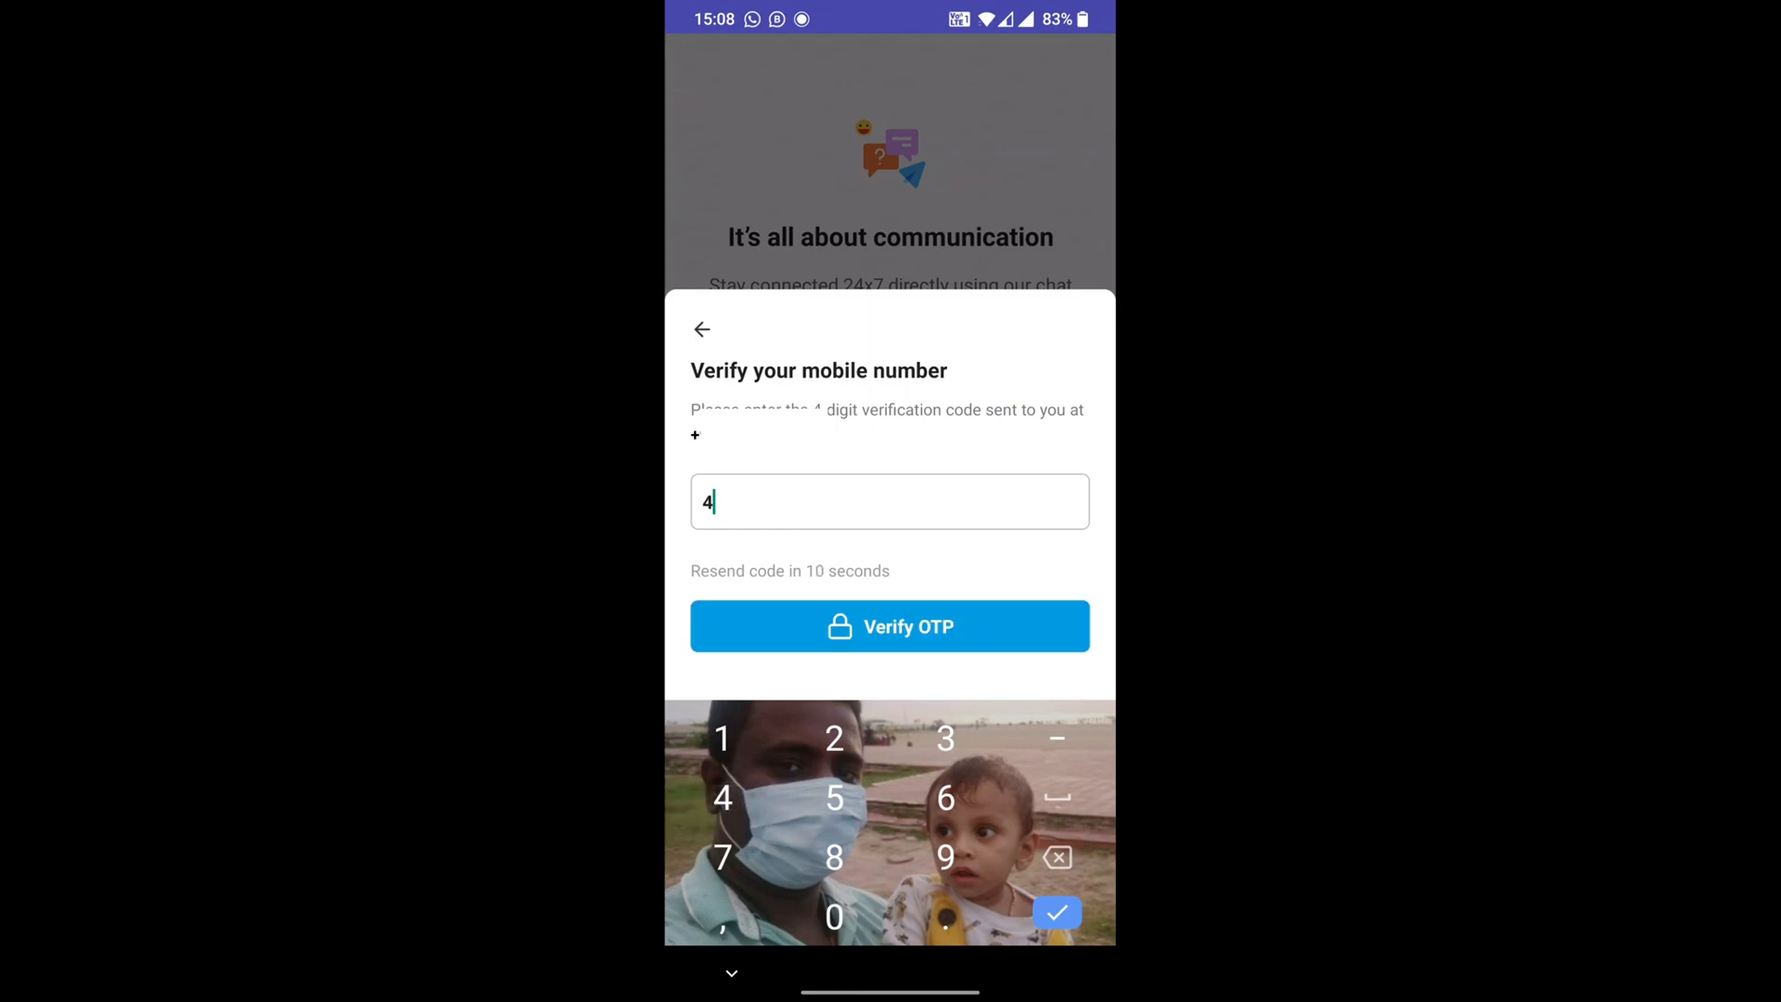
- Enter the received OTP and verify it
click(890, 627)
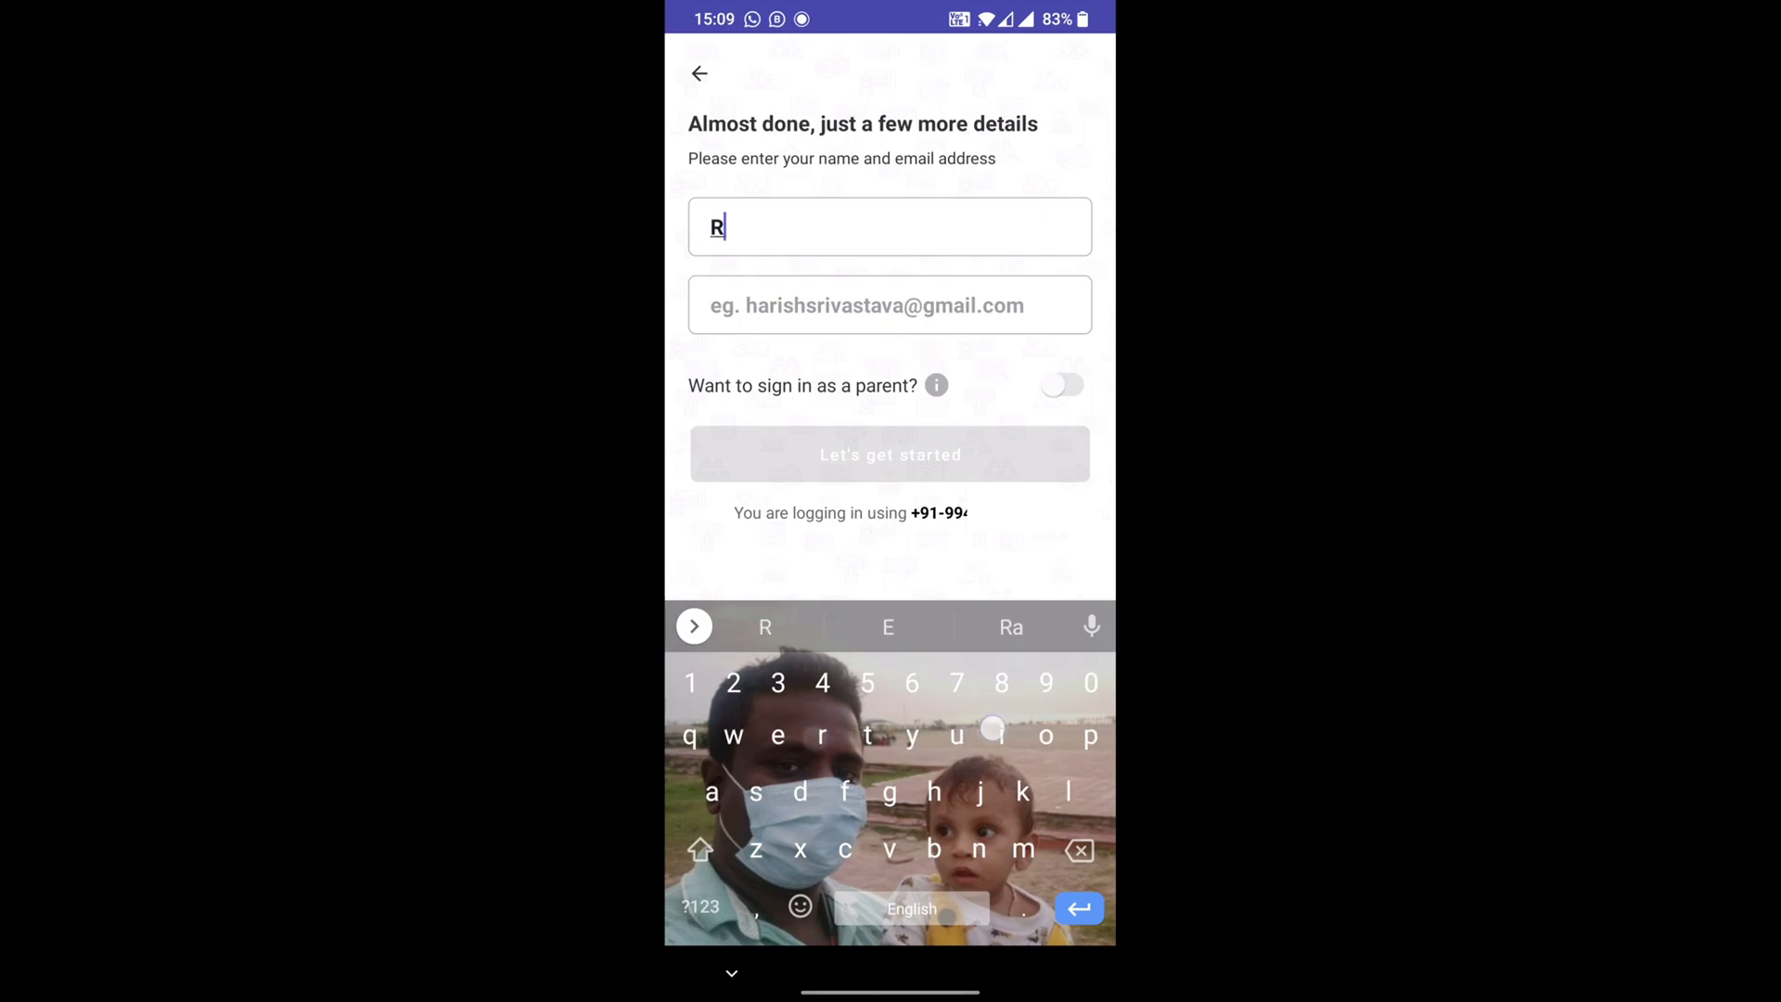
text(IITS)
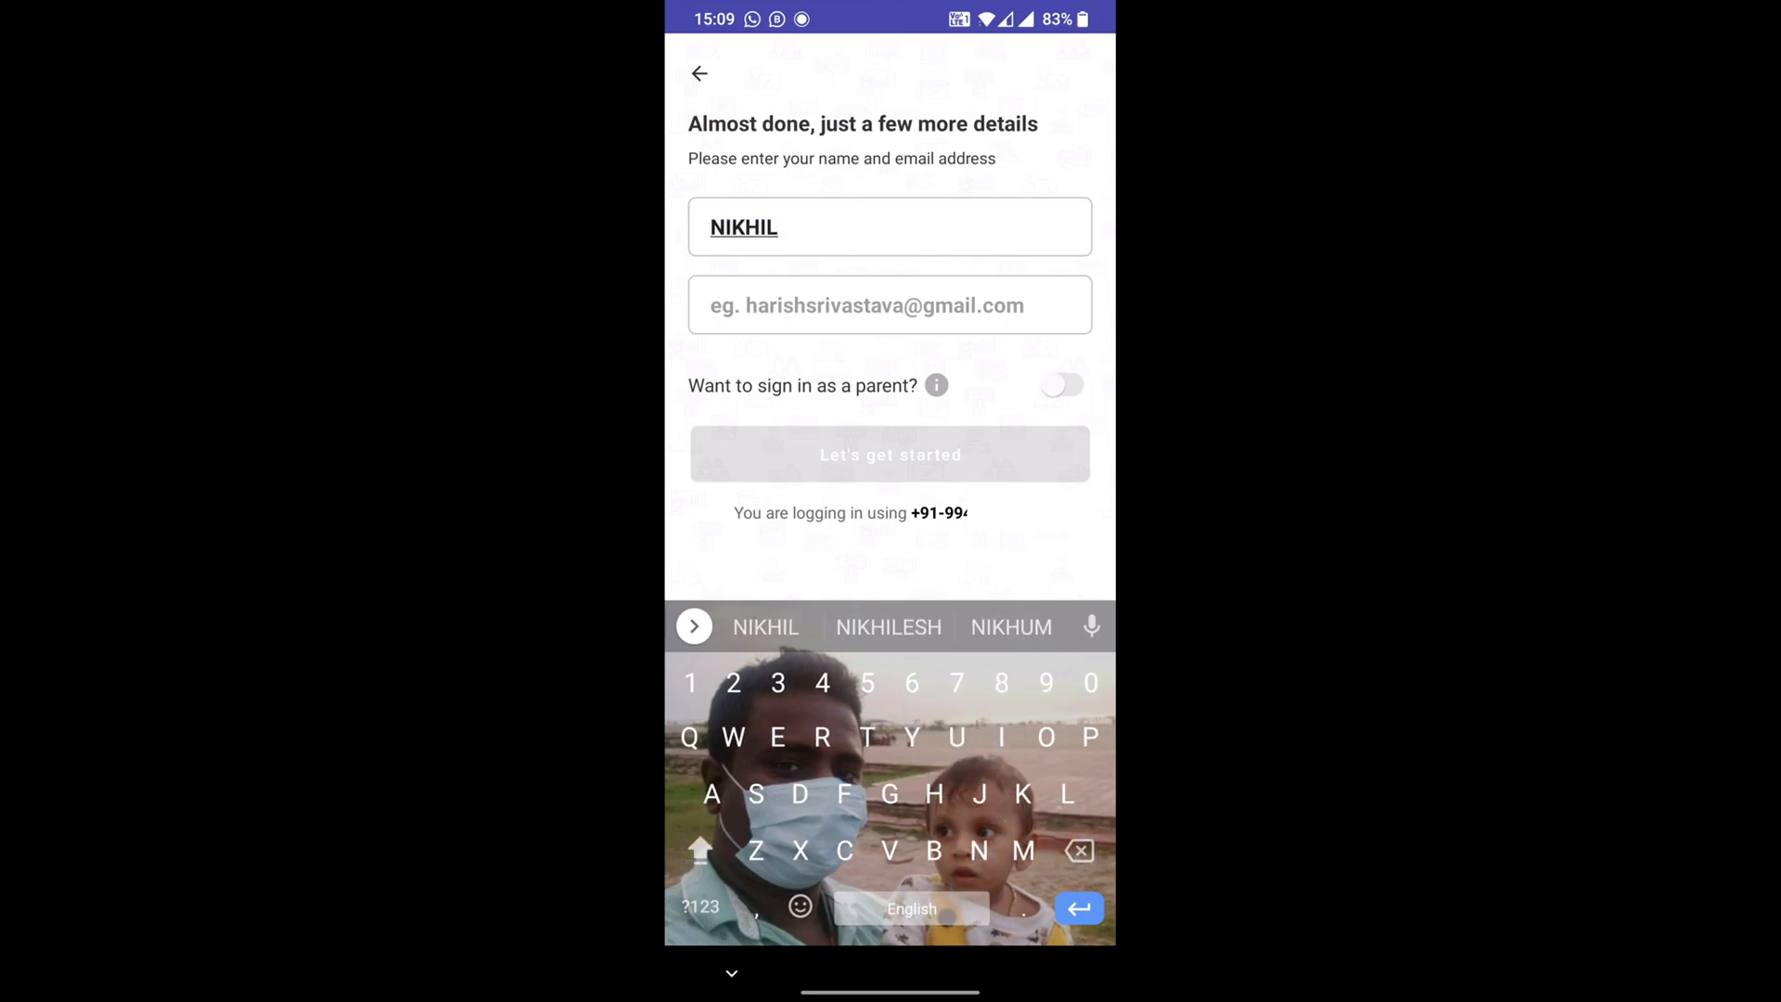
click(890, 305)
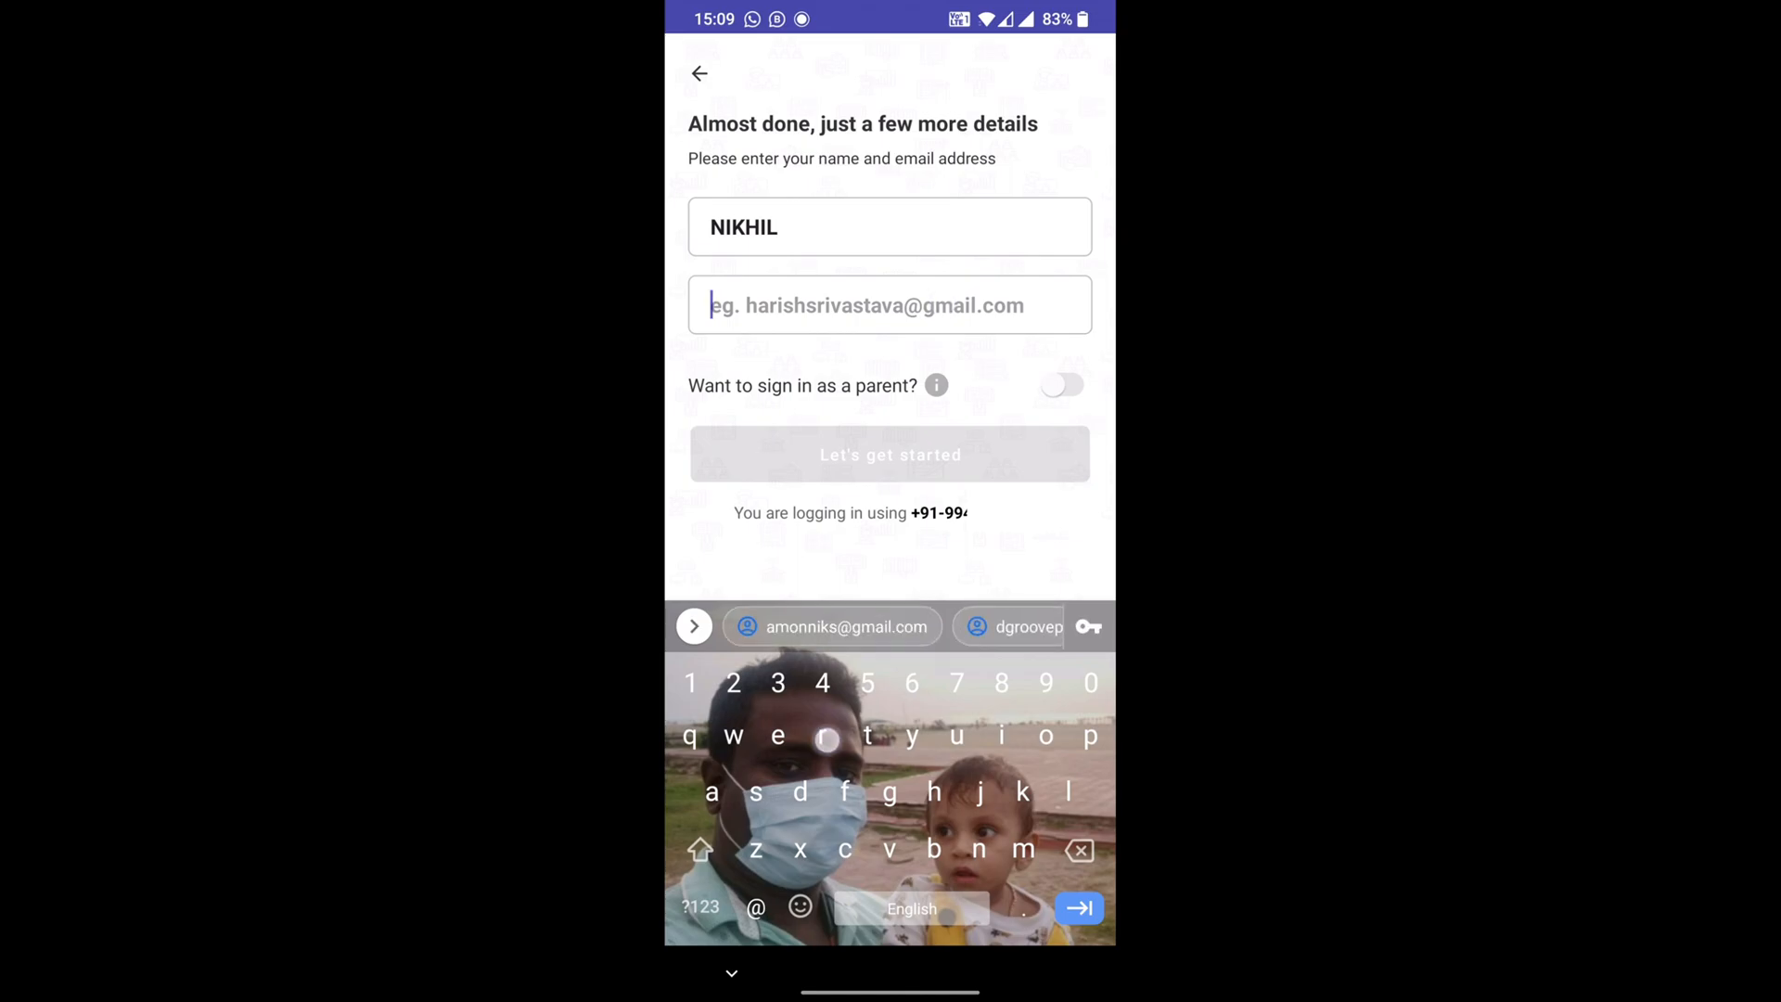
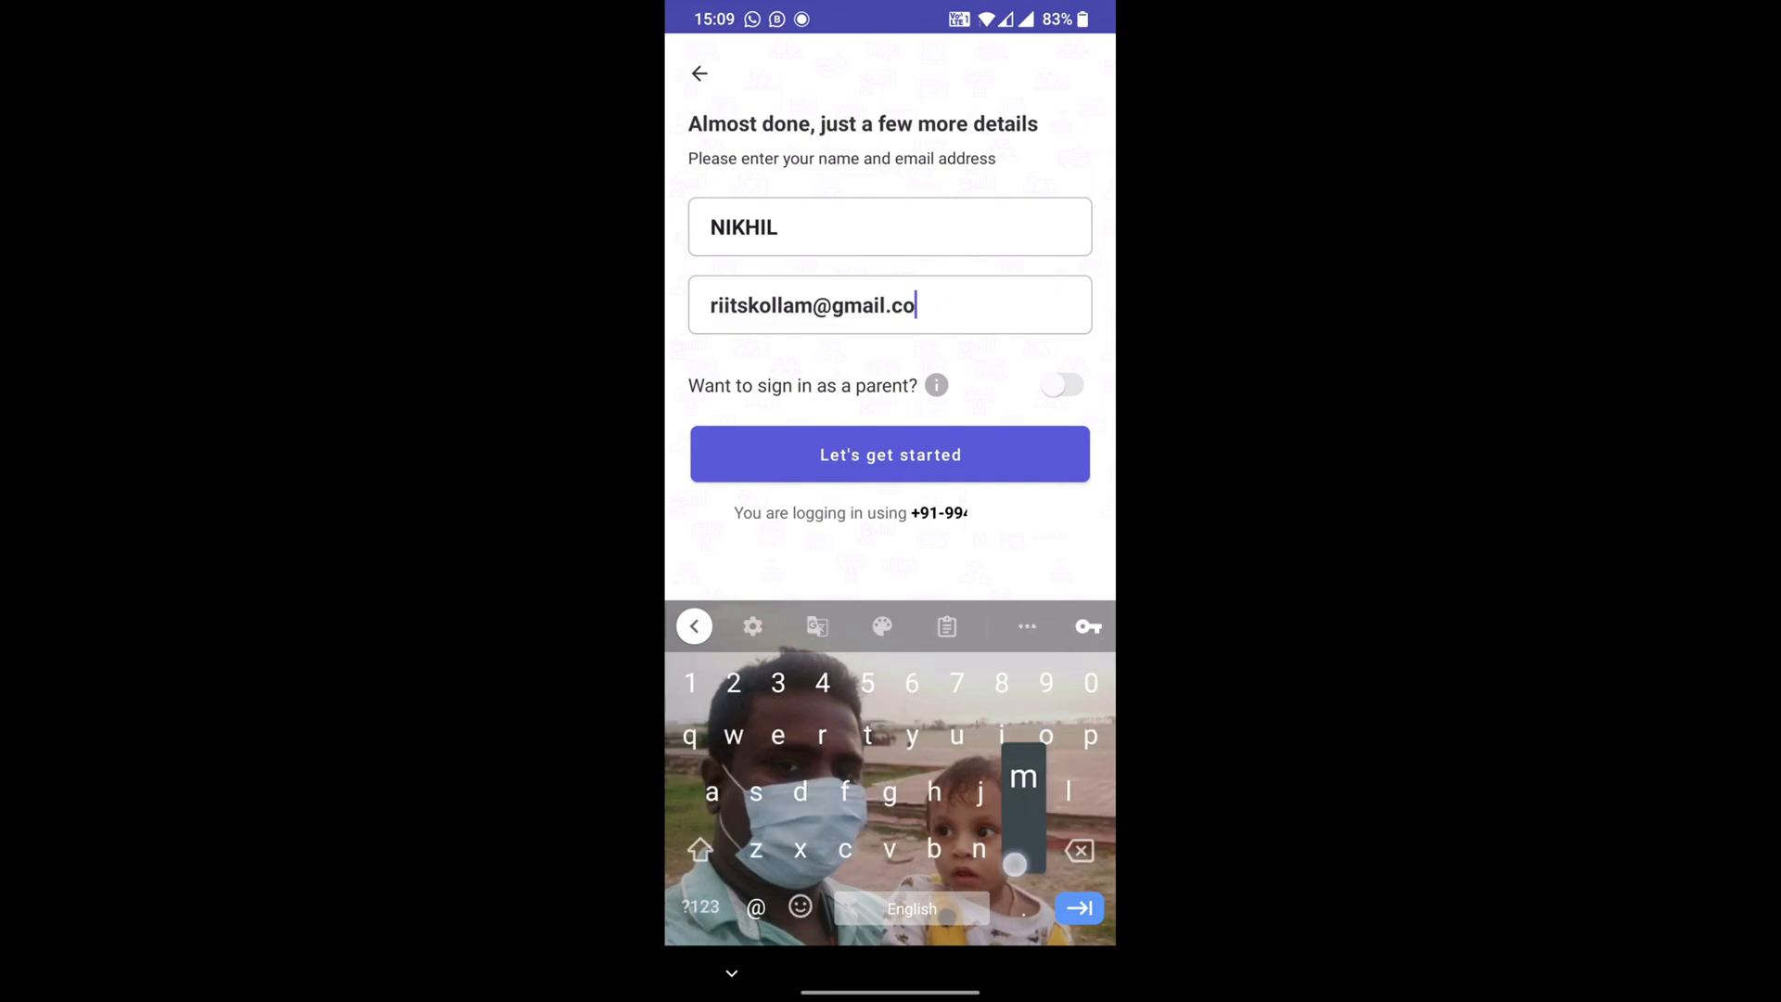
click(1021, 777)
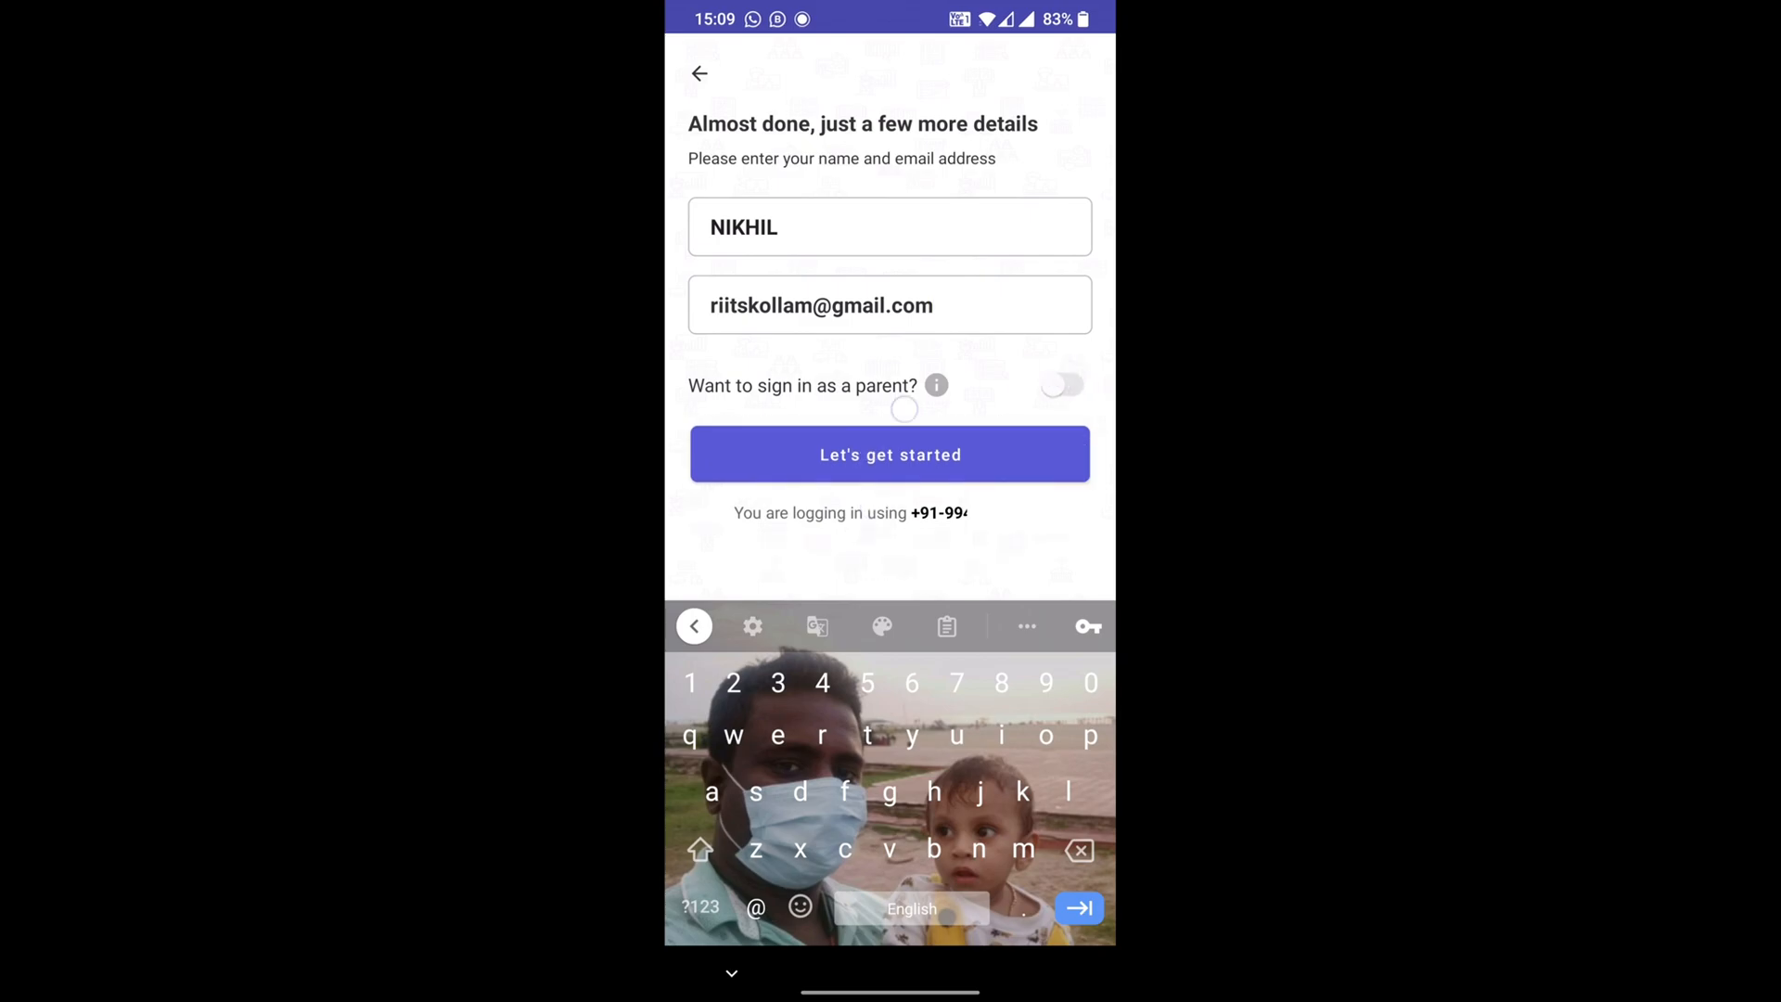
click(889, 454)
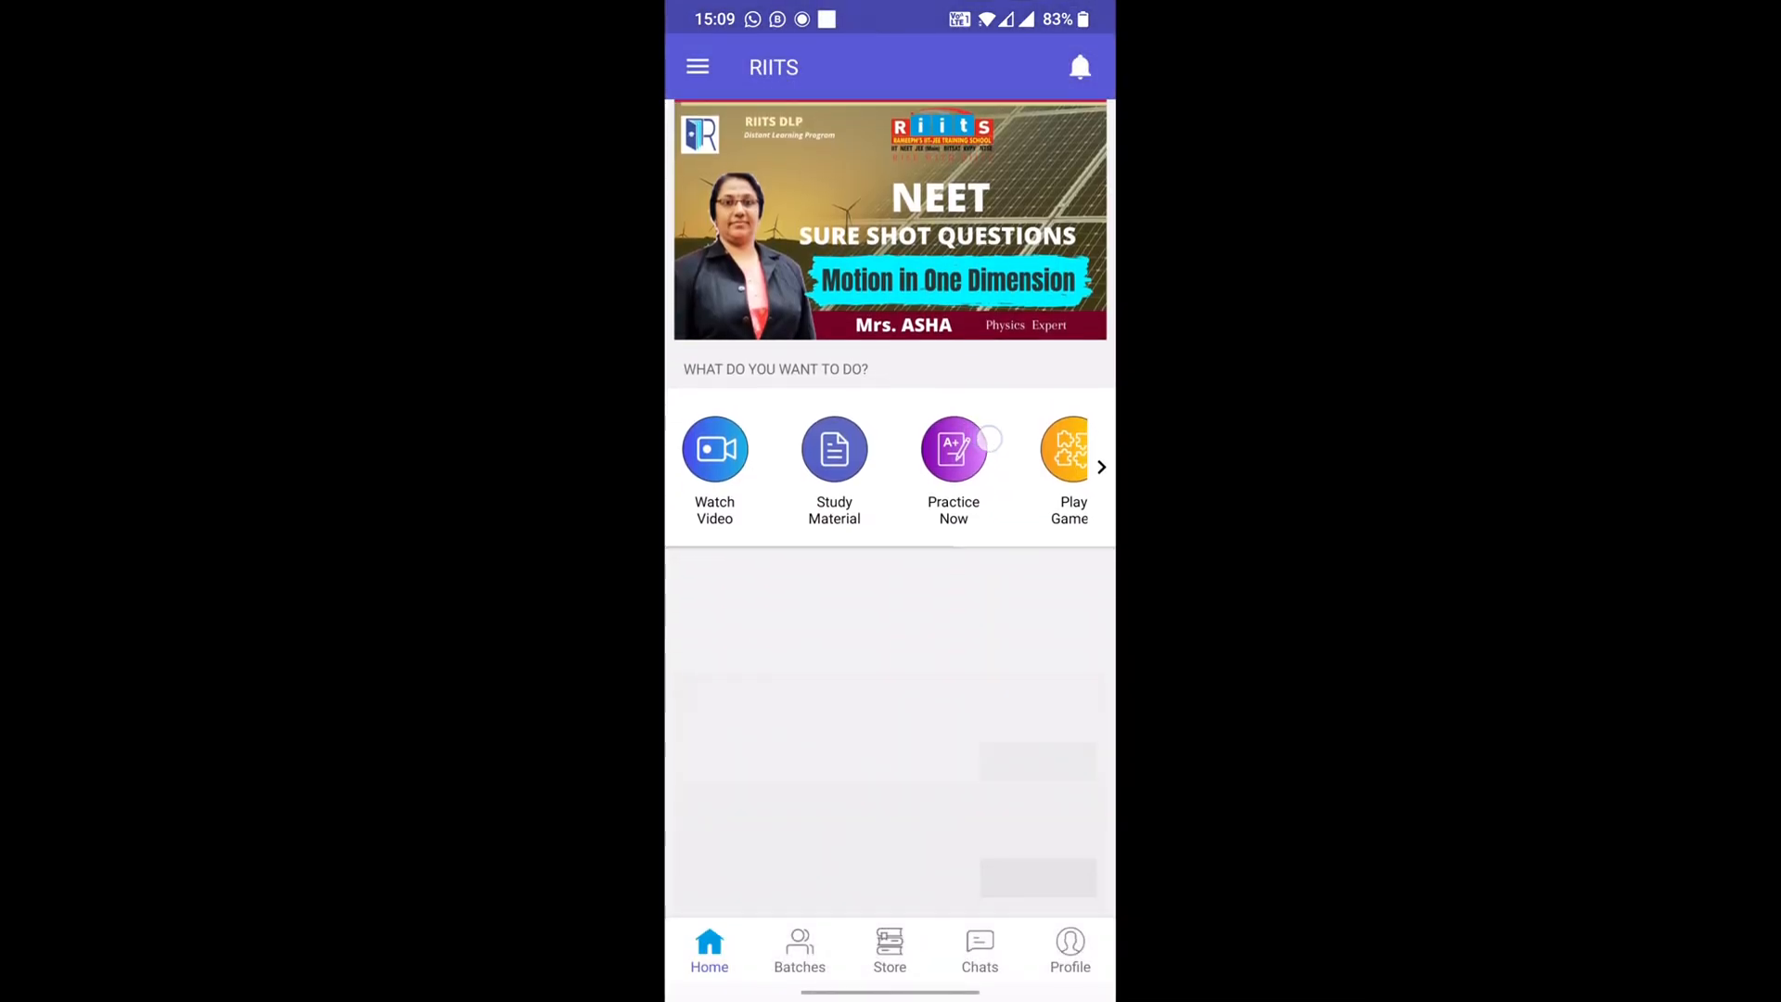
- Scroll the home screen and switch to the Batches tab
scroll(down, 3)
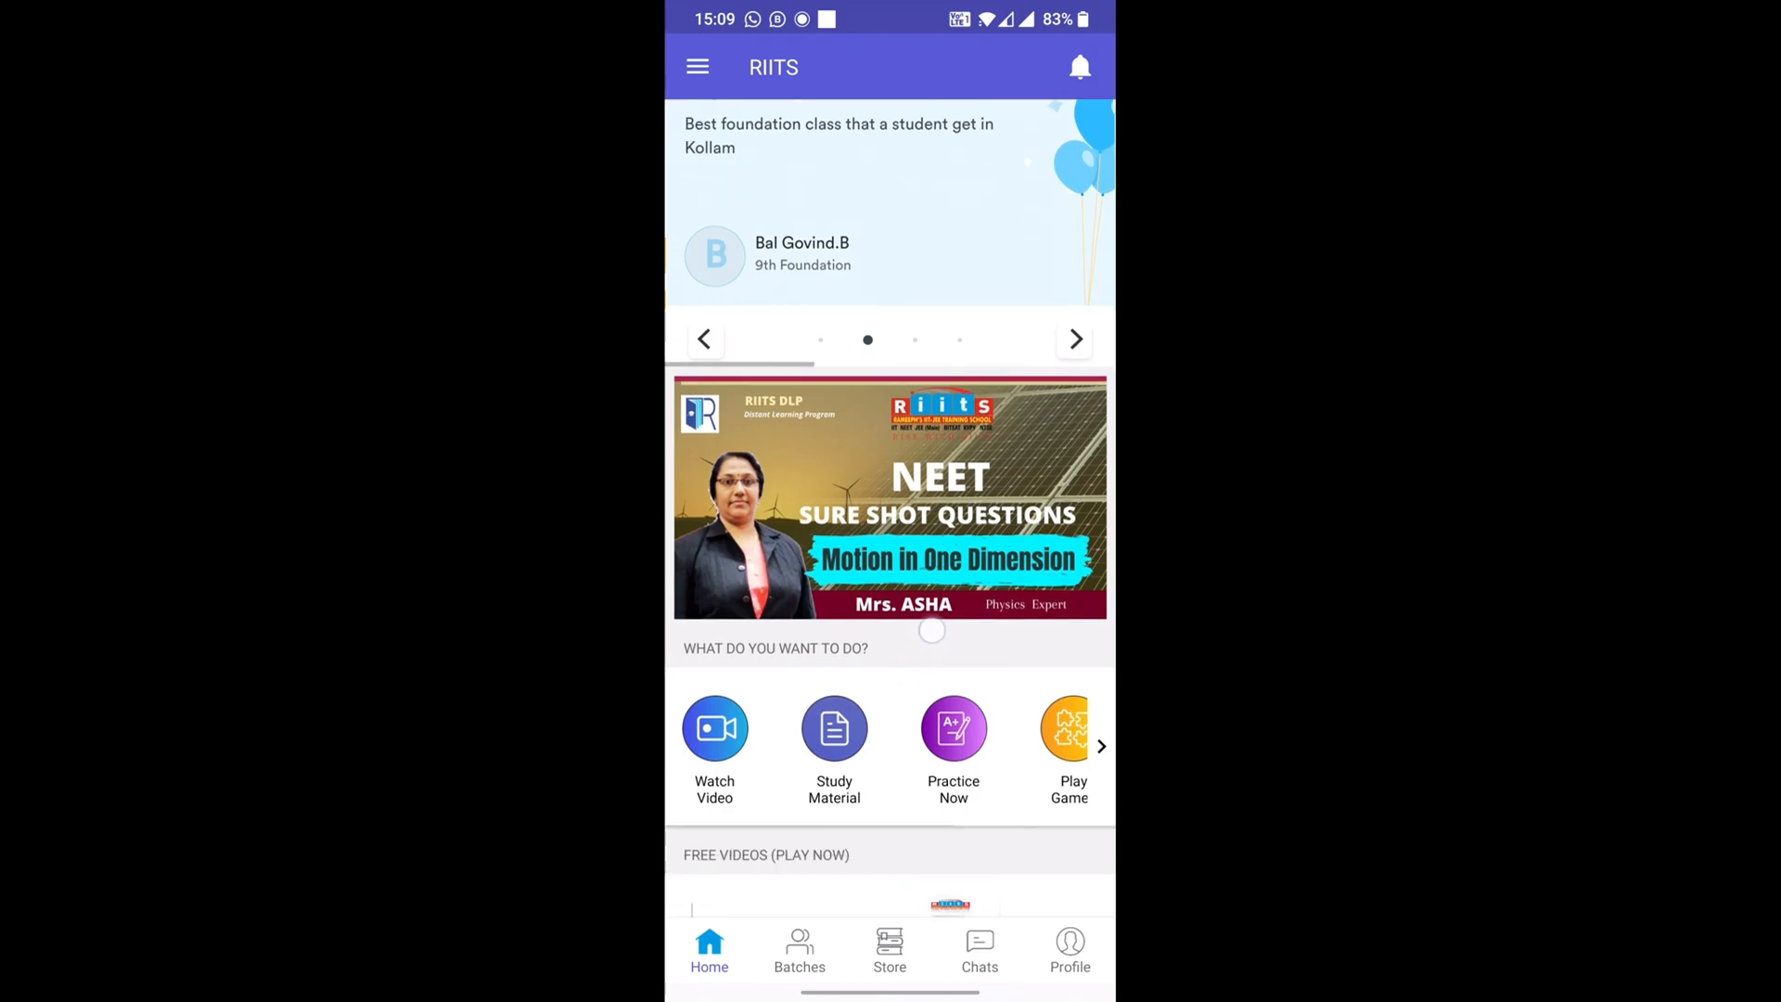
click(799, 949)
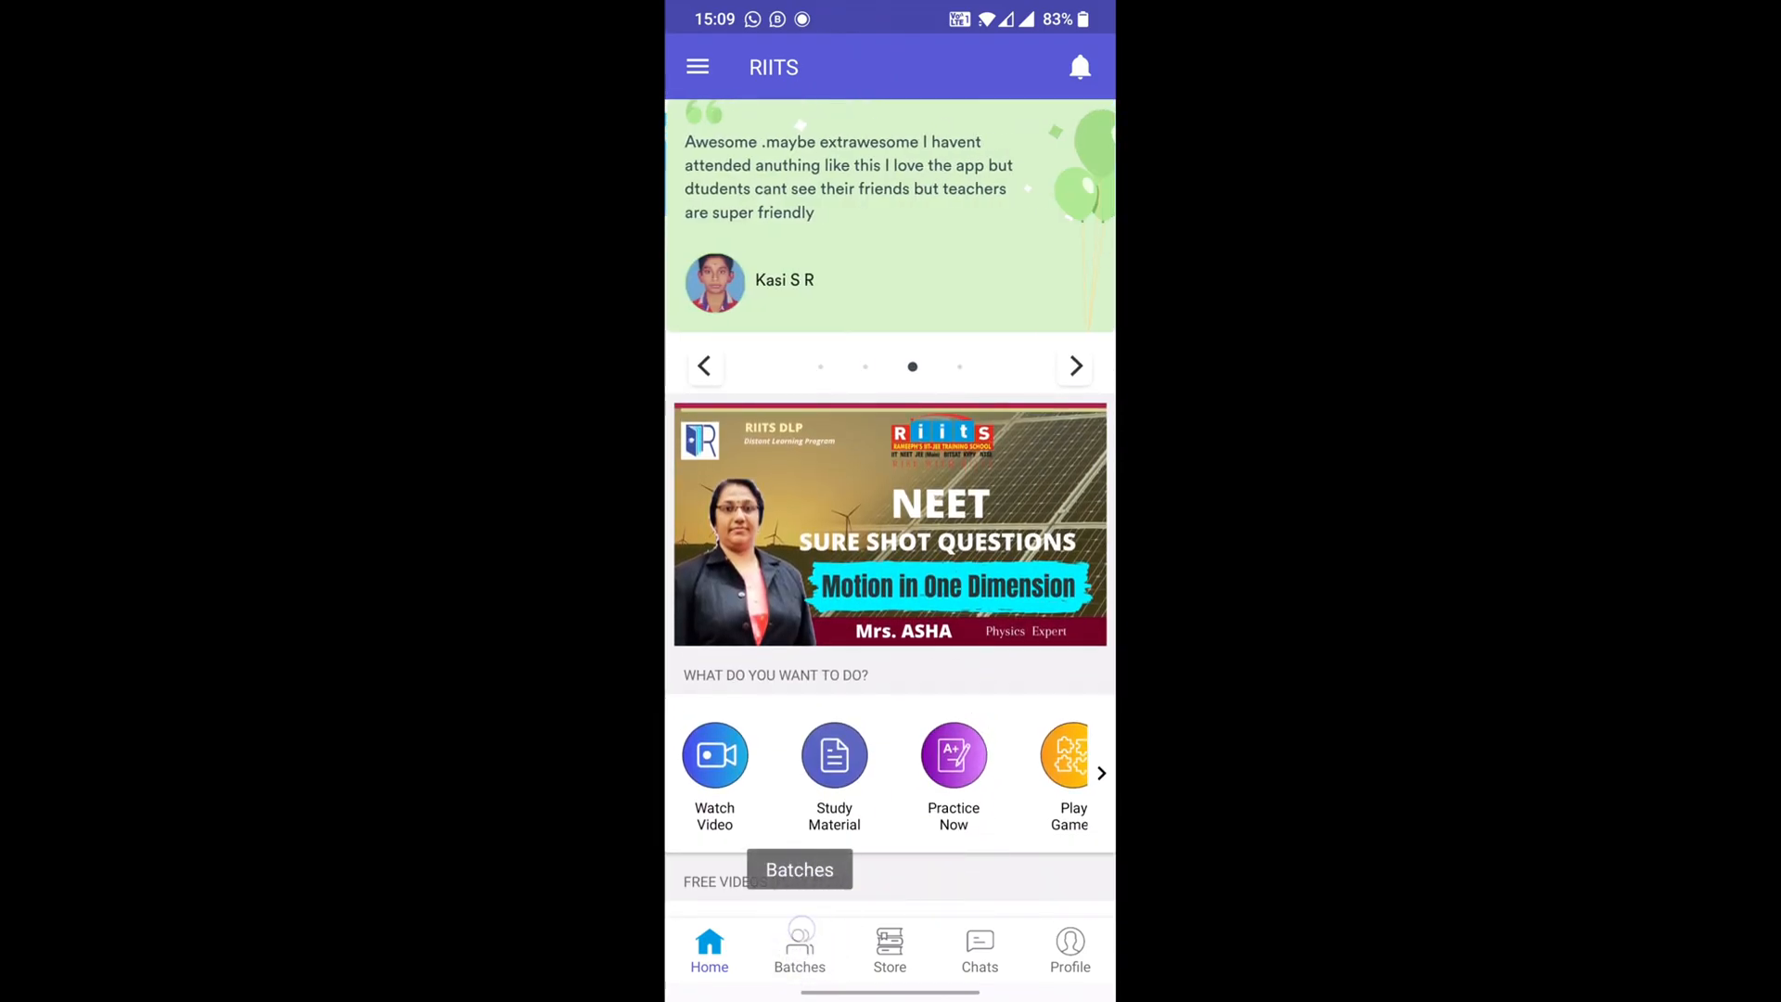
click(799, 948)
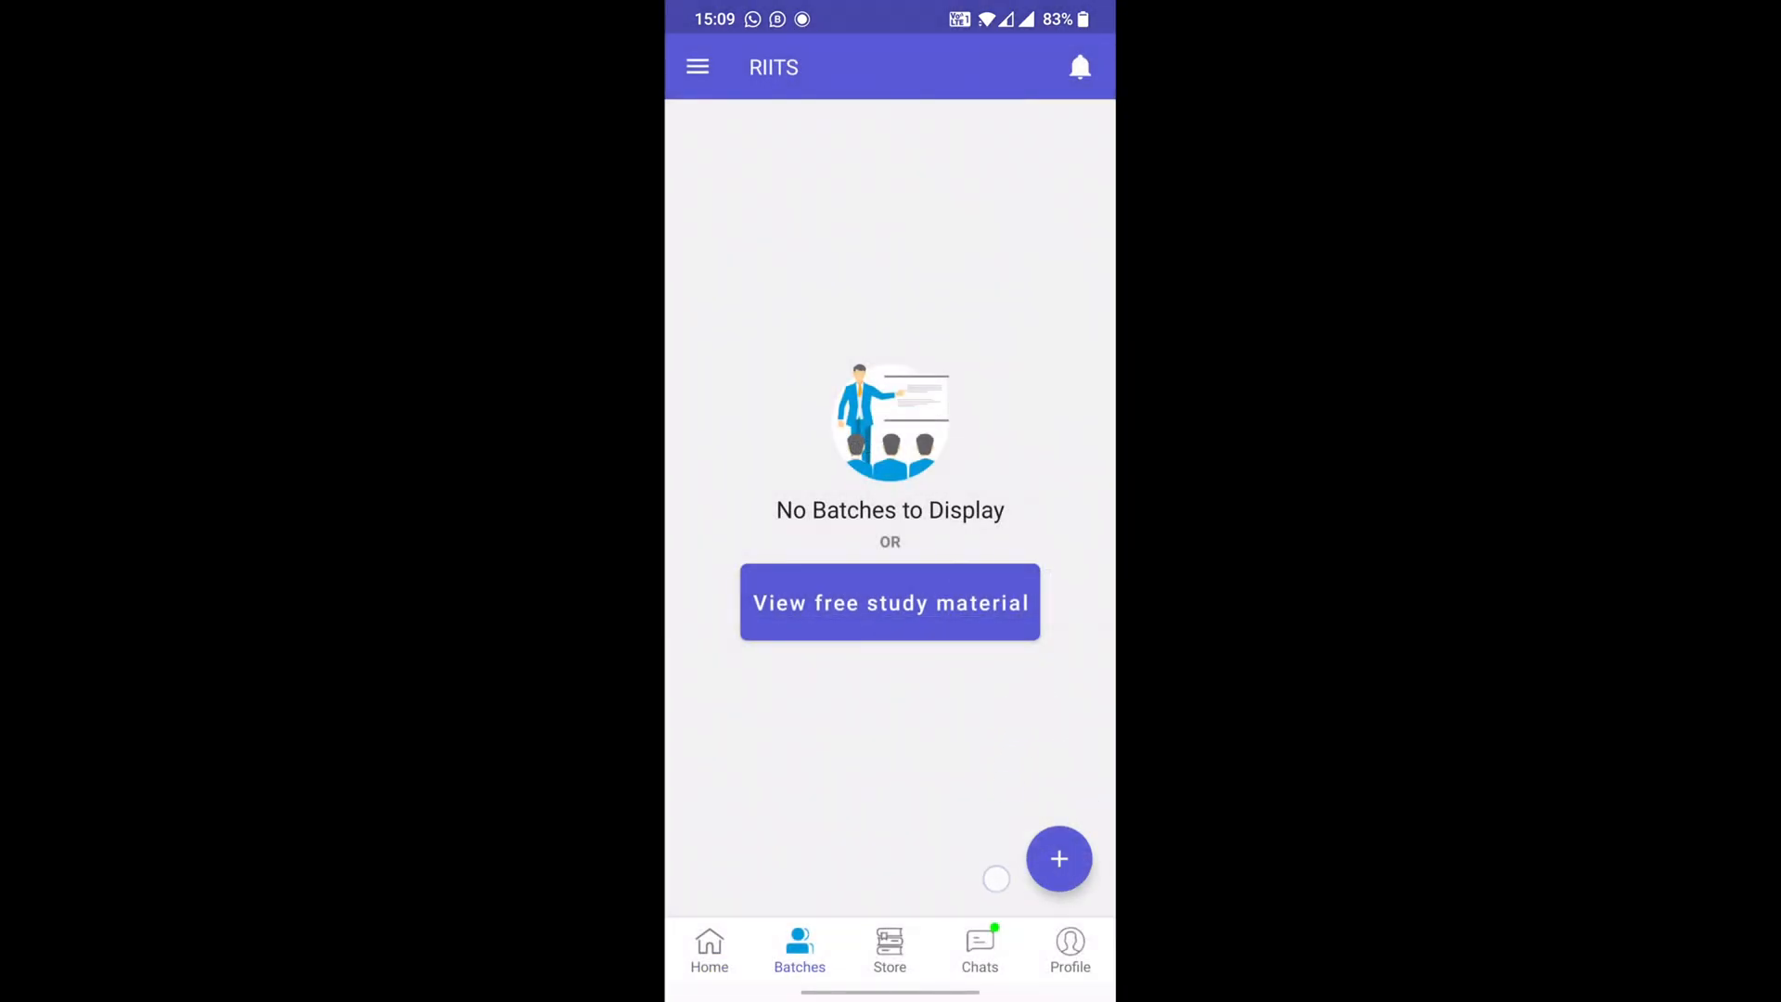
click(1058, 859)
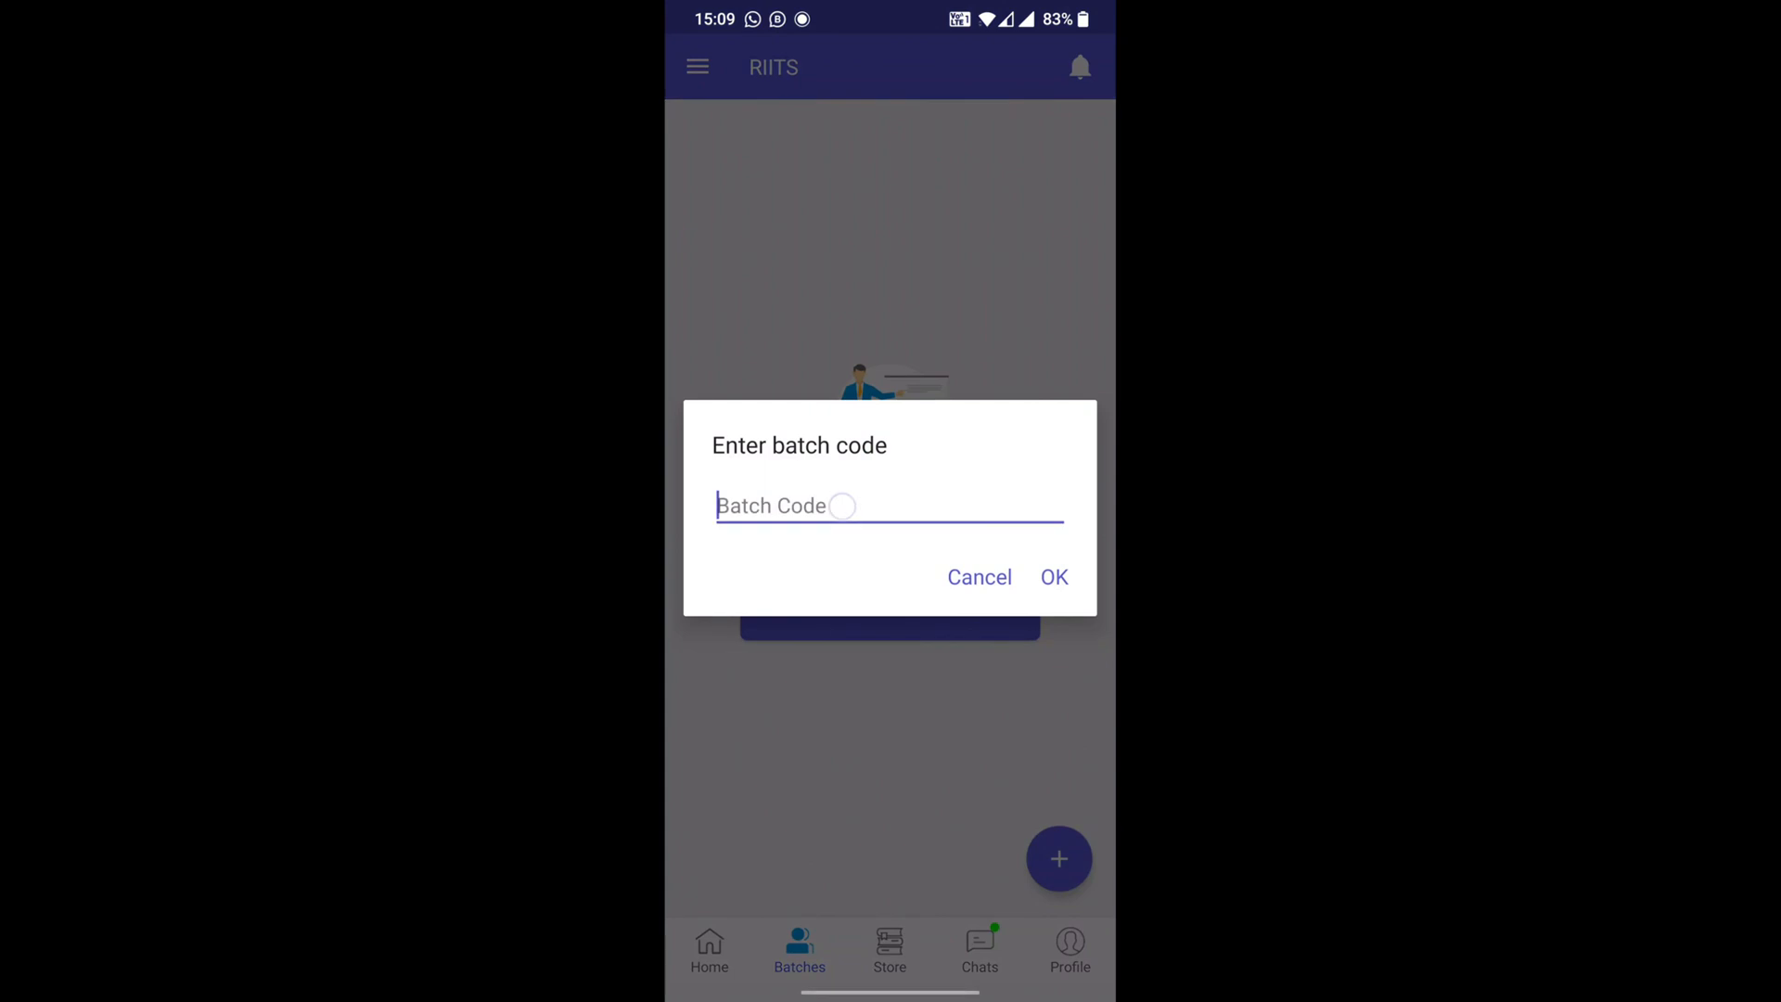
text(riitsde)
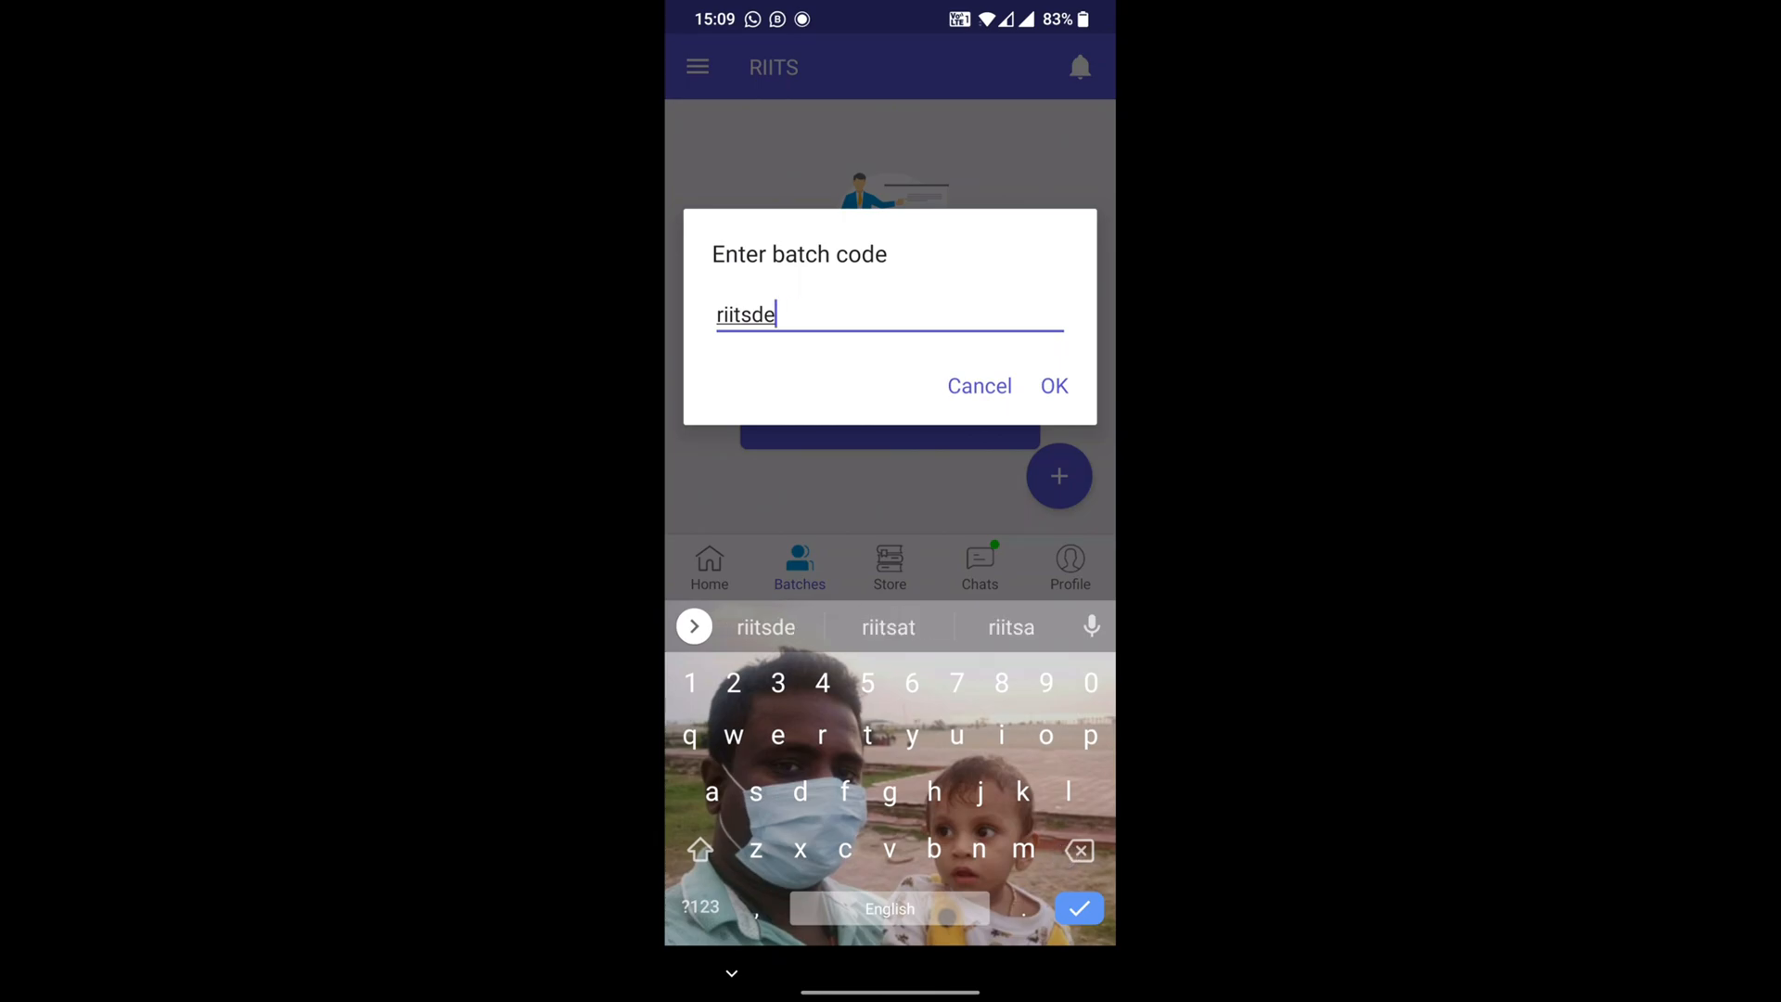
click(1052, 385)
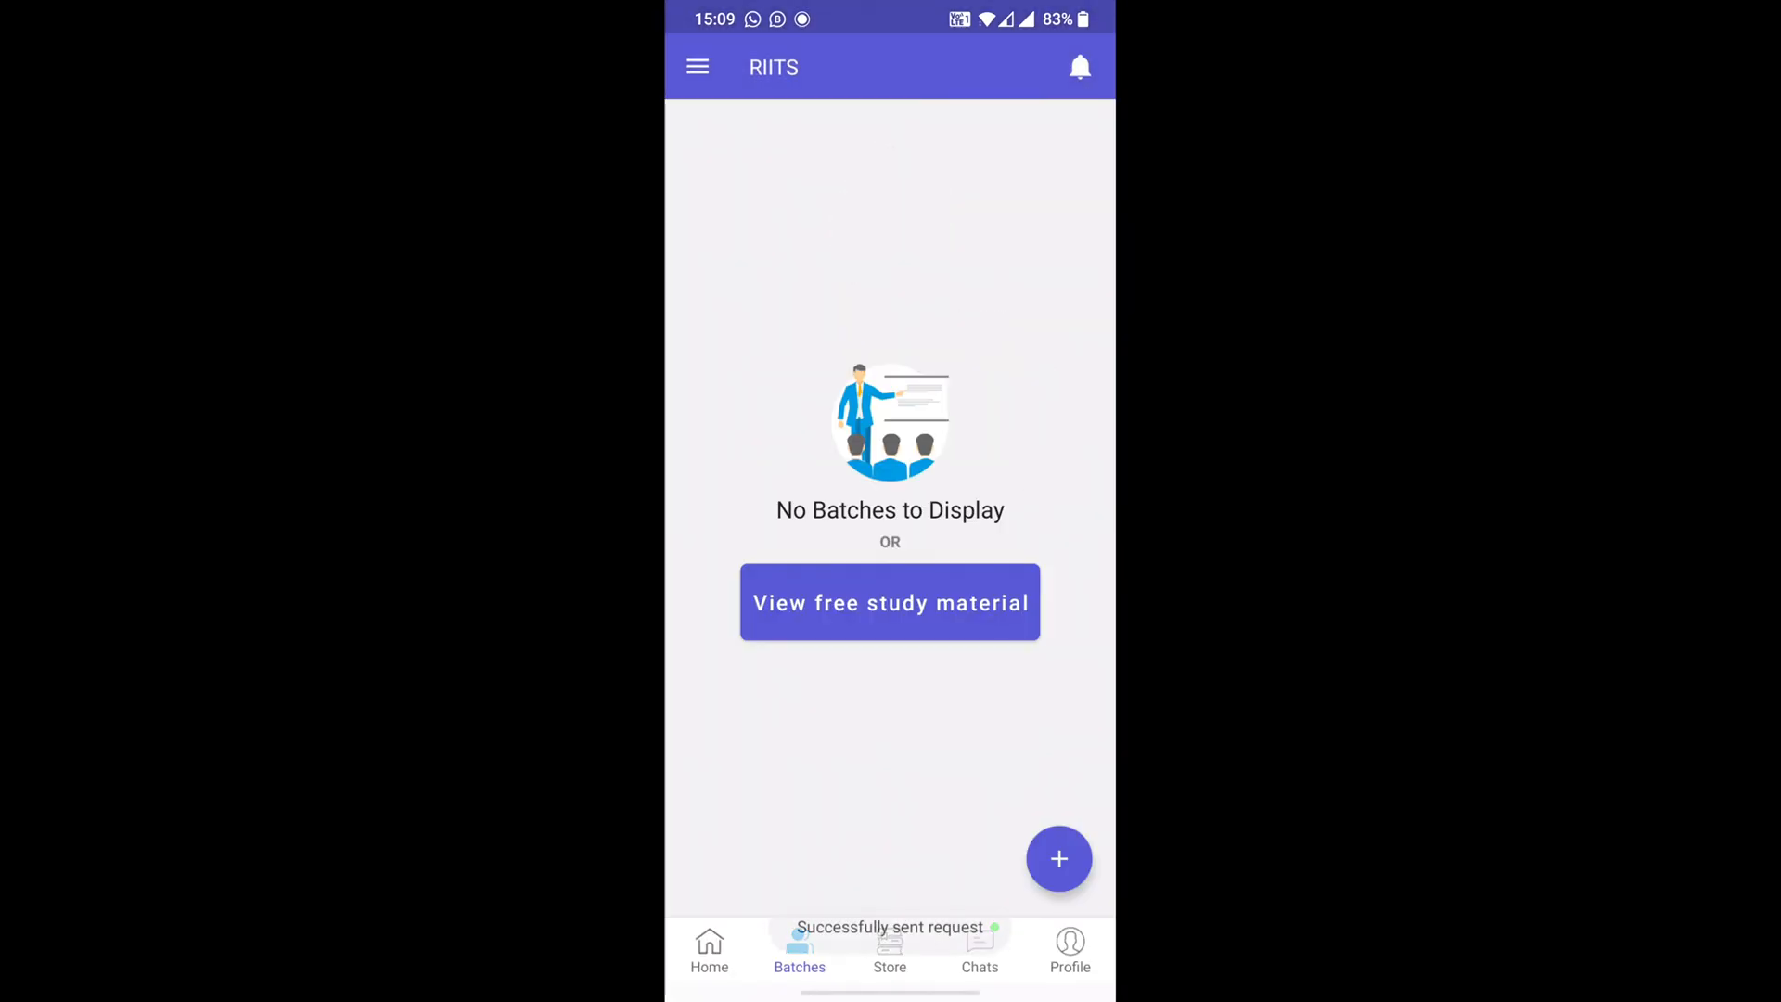